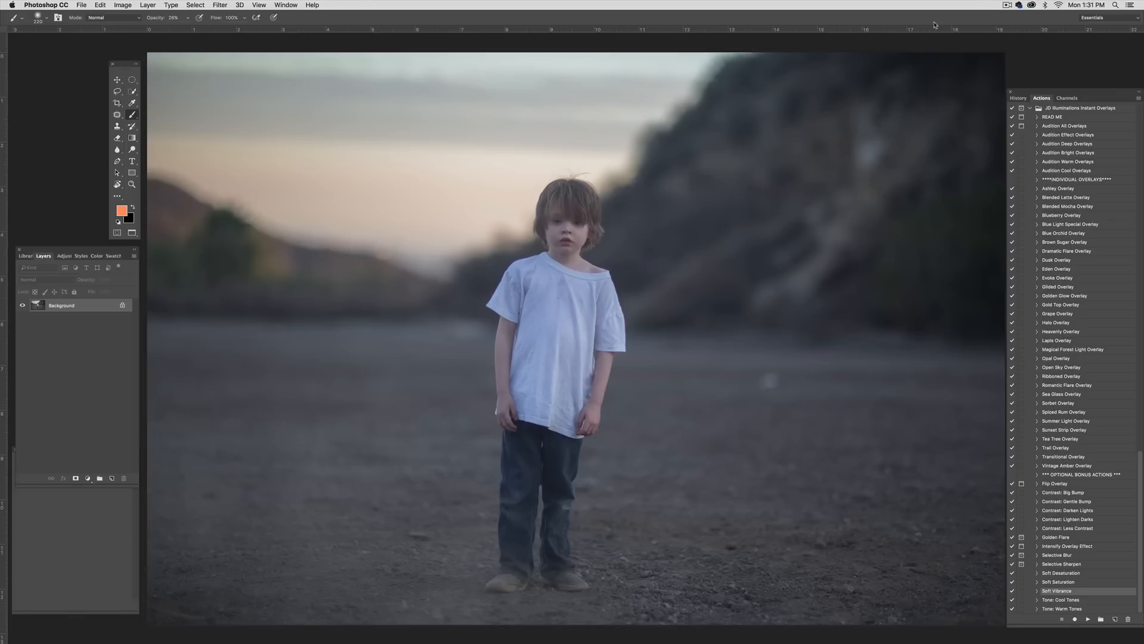
mouse_move(1091, 127)
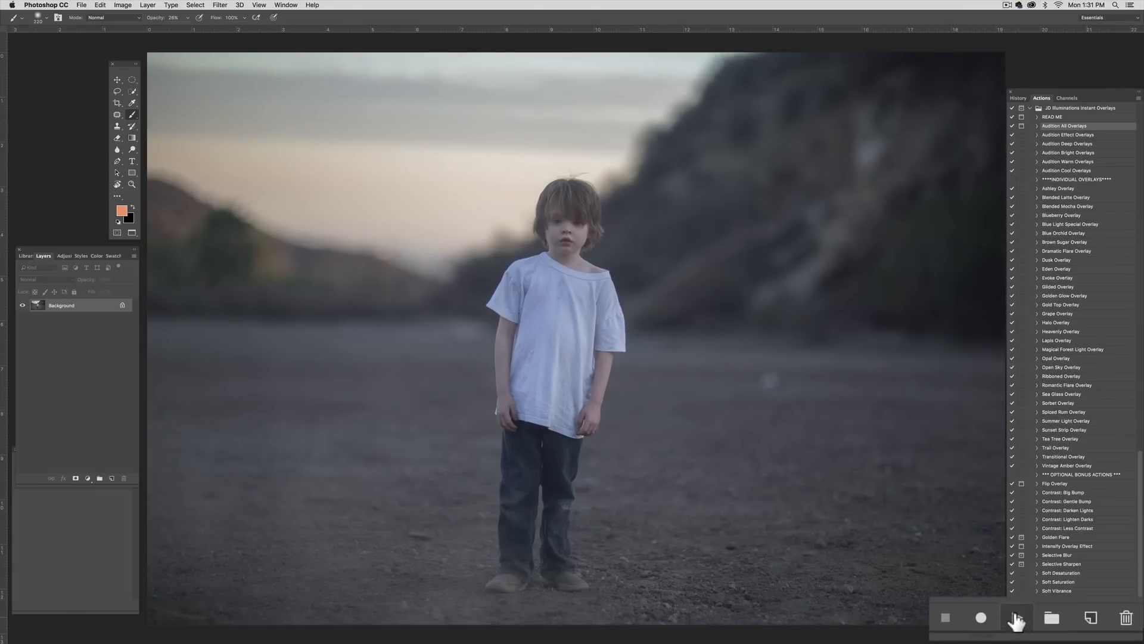
Step: Run the Audition All Overlays action and confirm the Continue dialog
click(1016, 618)
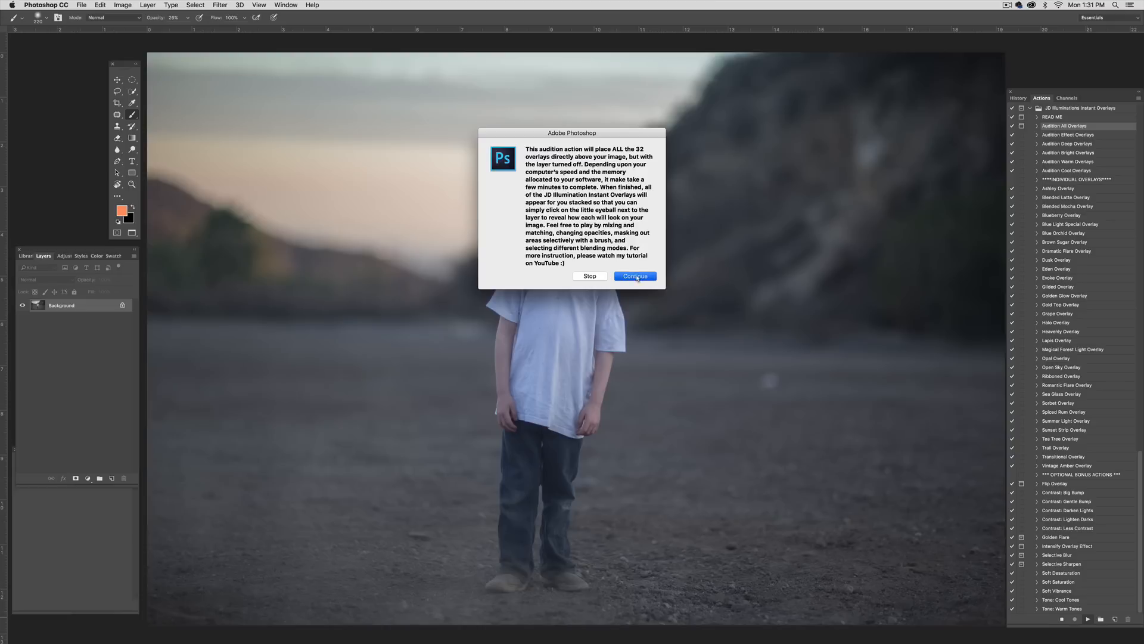
click(634, 275)
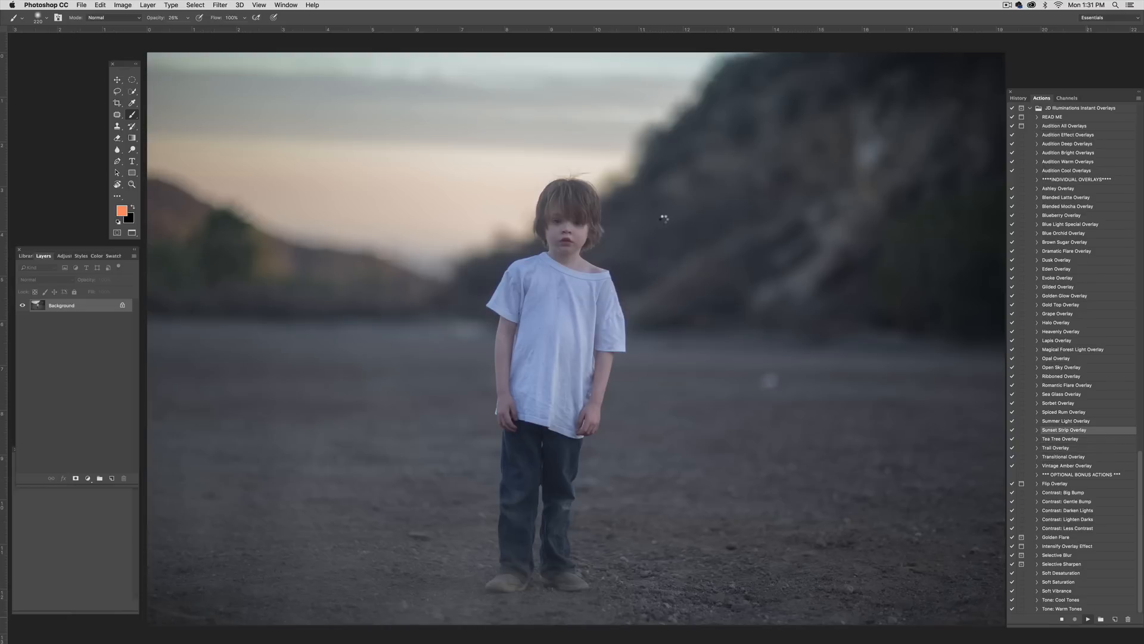
Step: Let the action stack every overlay as a hidden layer above the boy portrait
click(1066, 421)
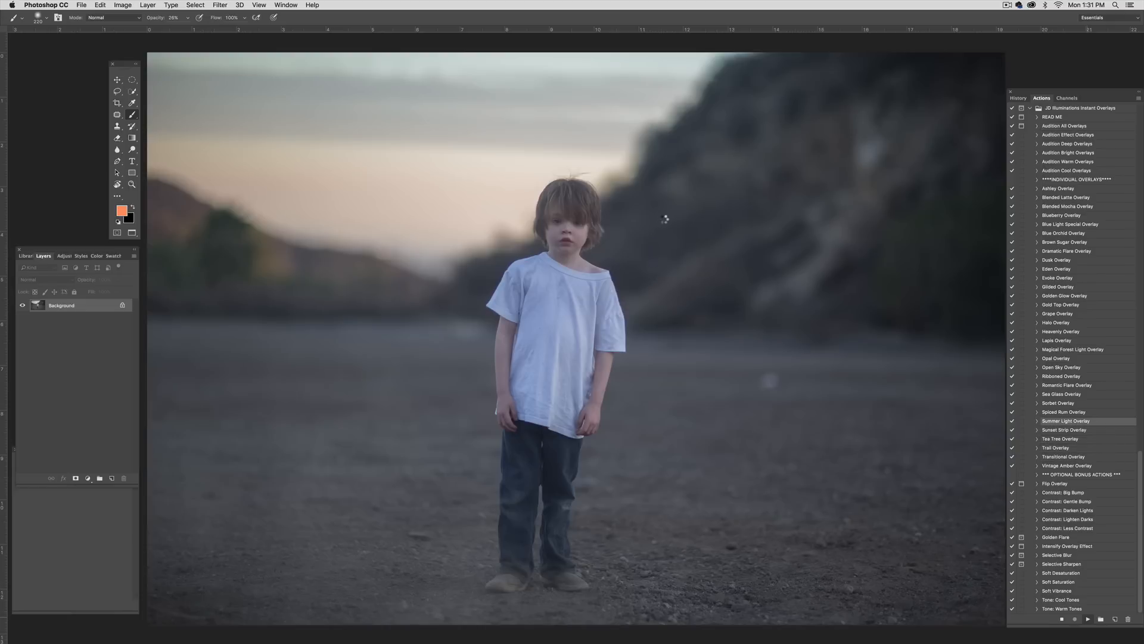
click(1058, 403)
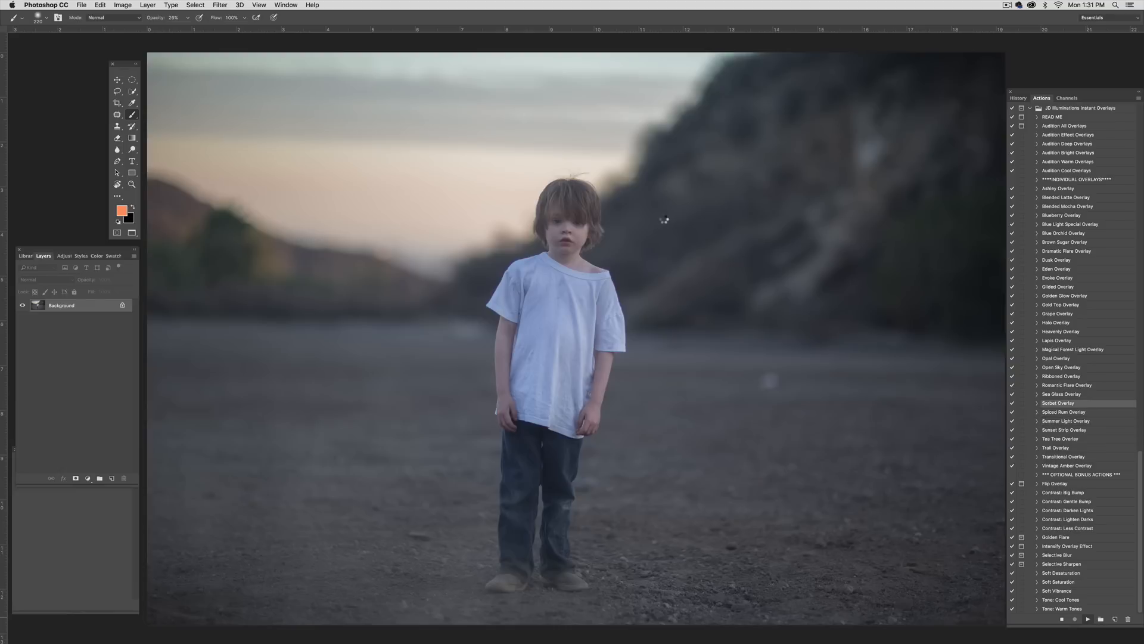
click(1065, 395)
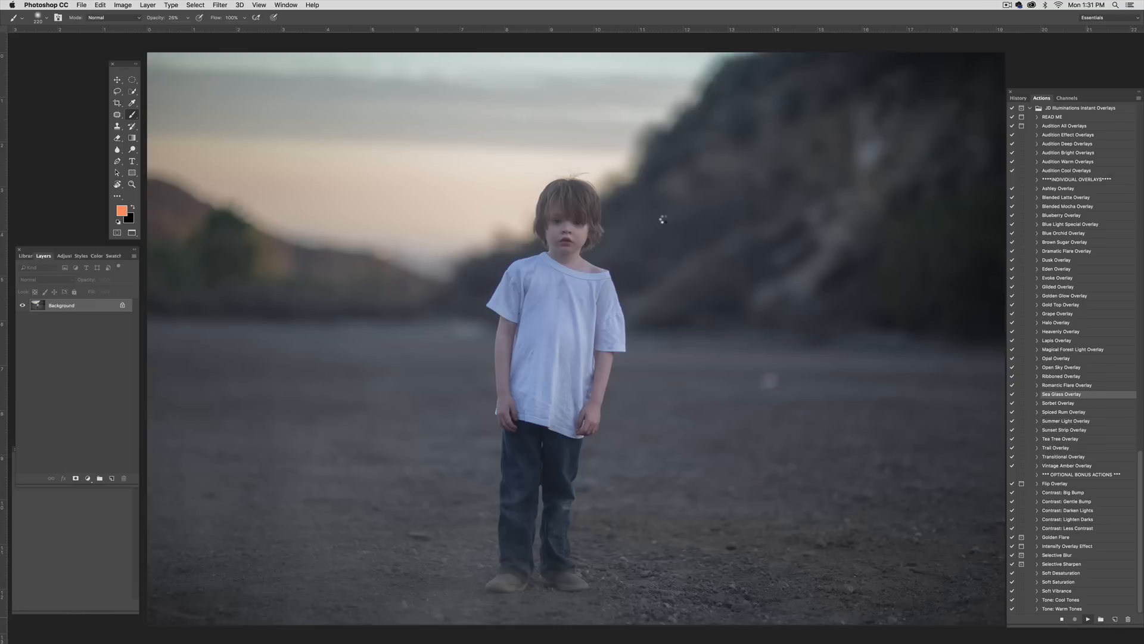
click(1062, 376)
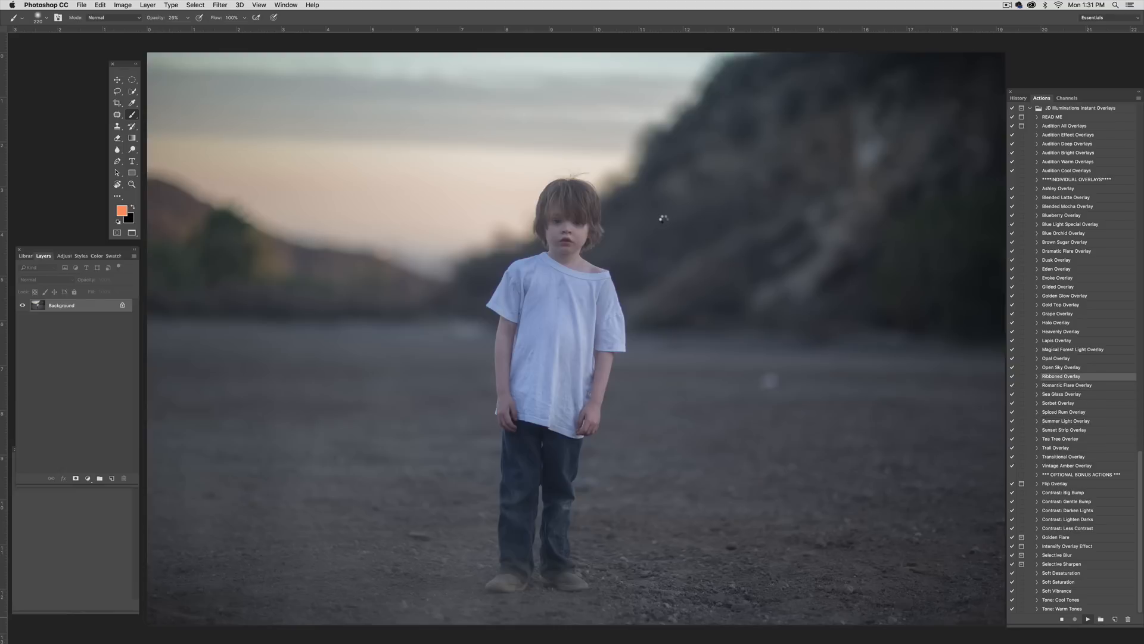
click(1062, 367)
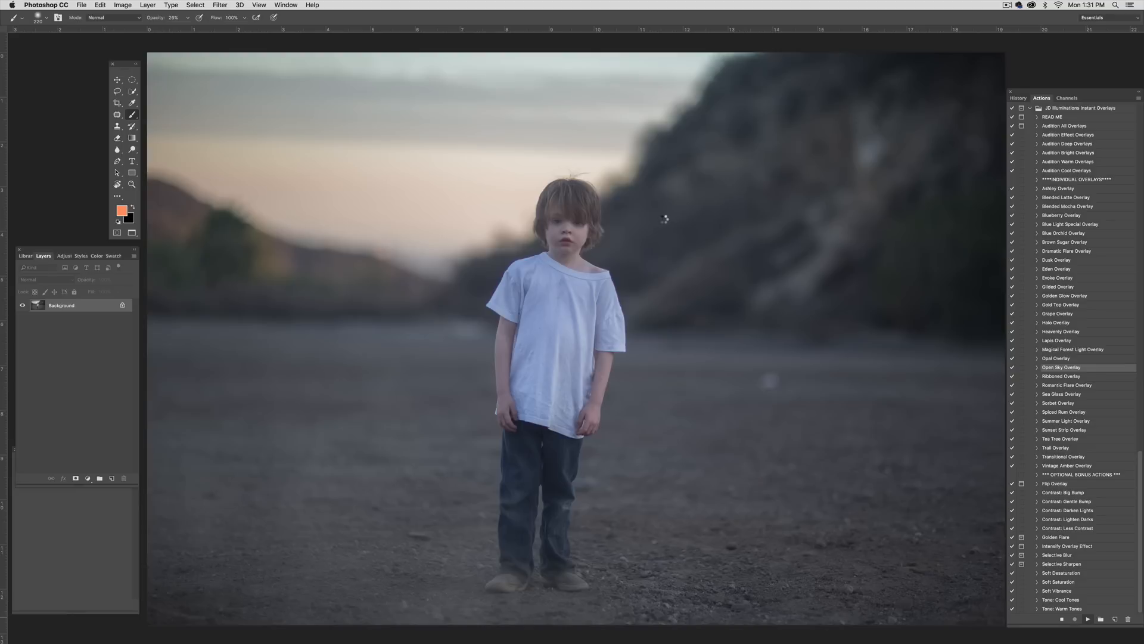
click(1072, 350)
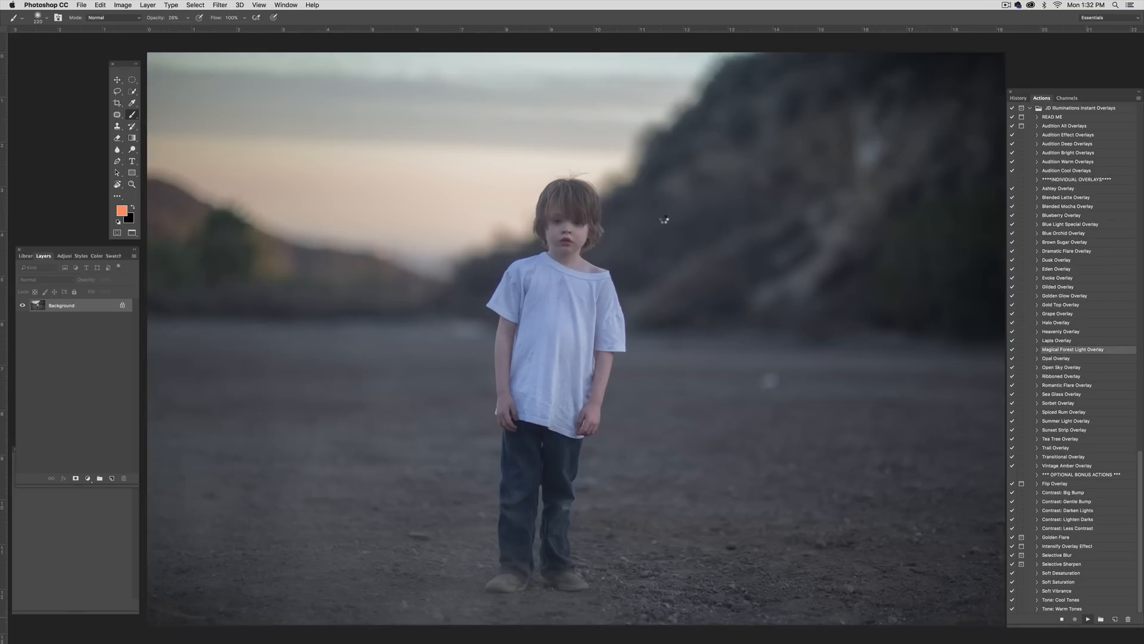
click(1057, 340)
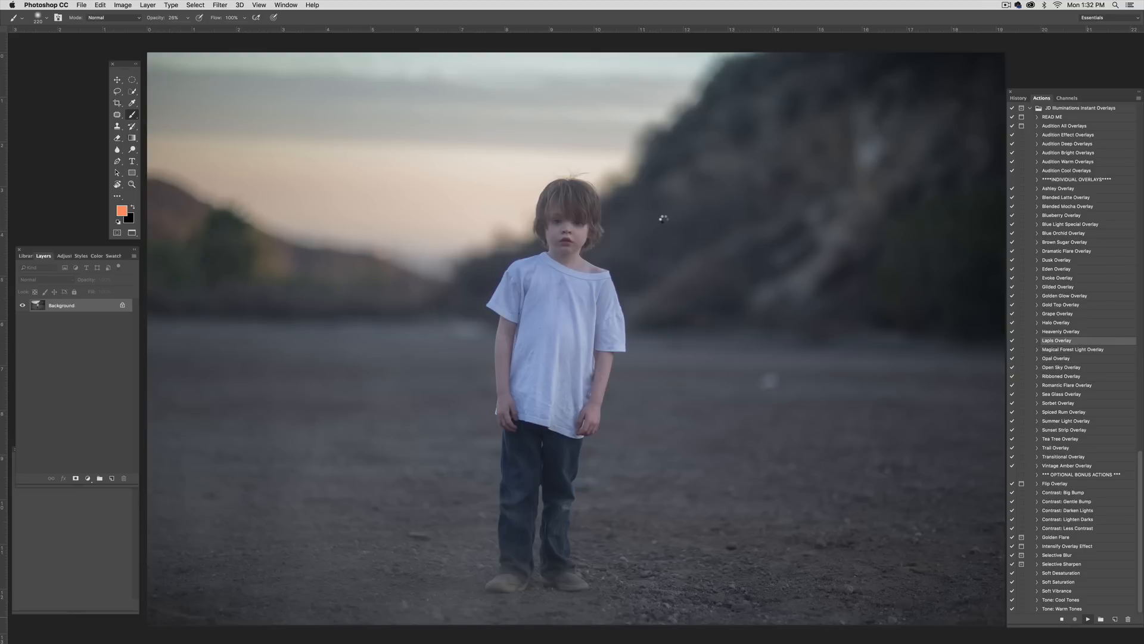
click(1055, 323)
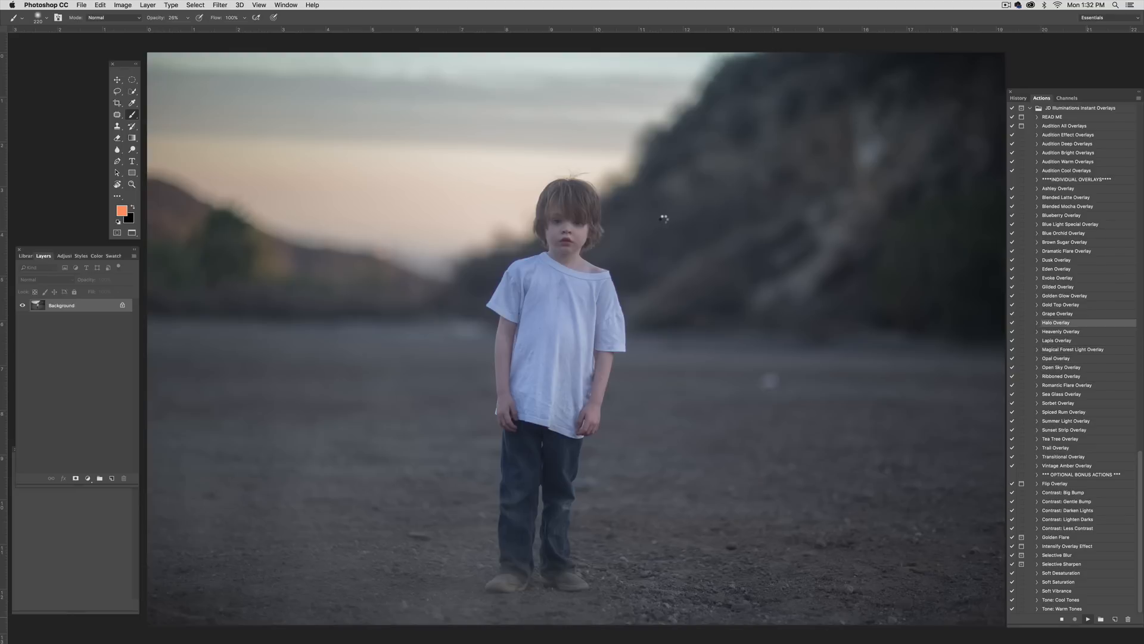
click(1061, 304)
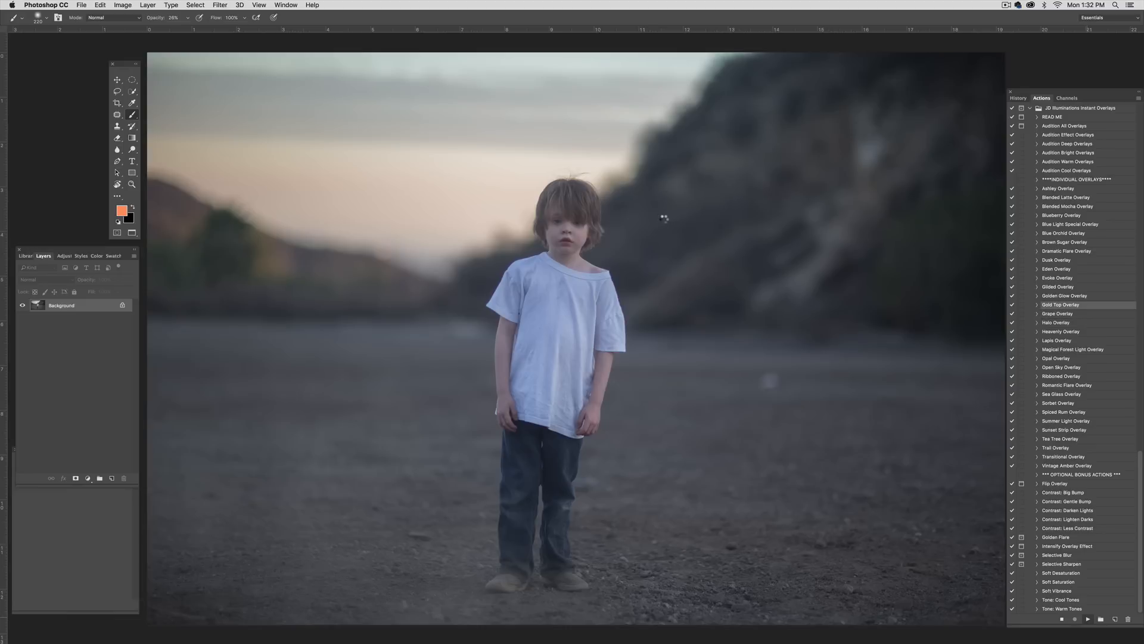
click(1065, 295)
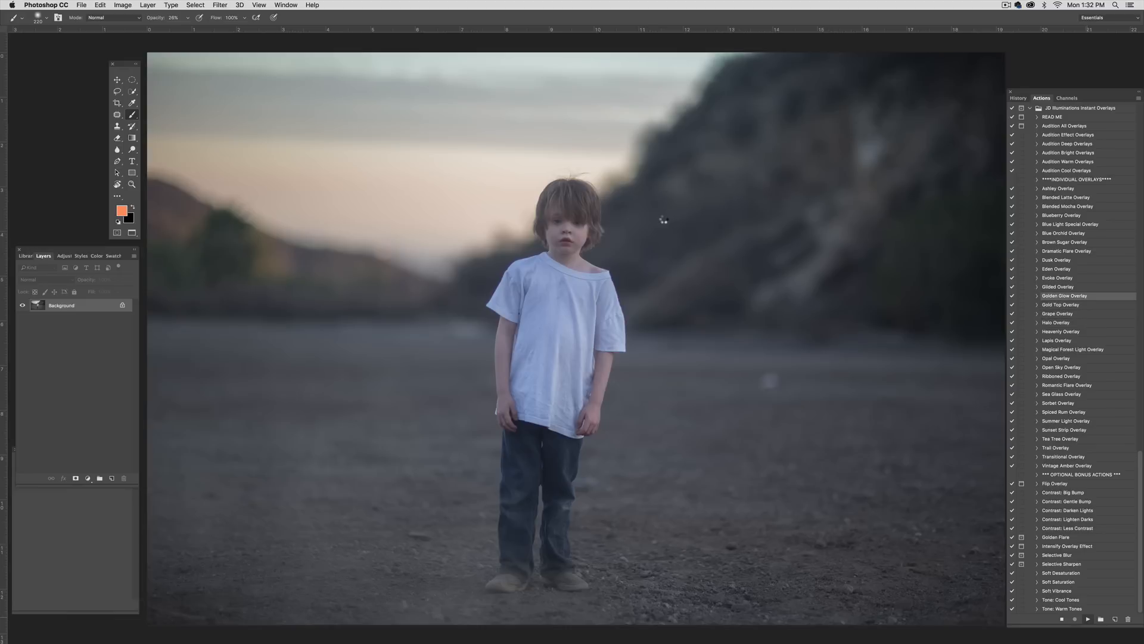
click(1087, 268)
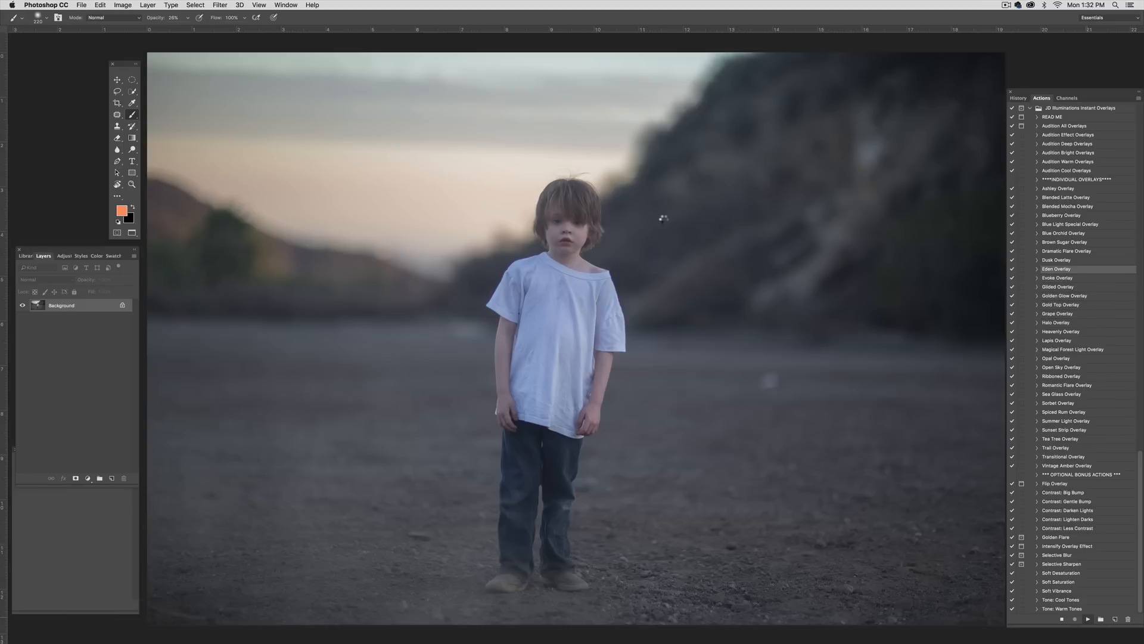
click(1056, 259)
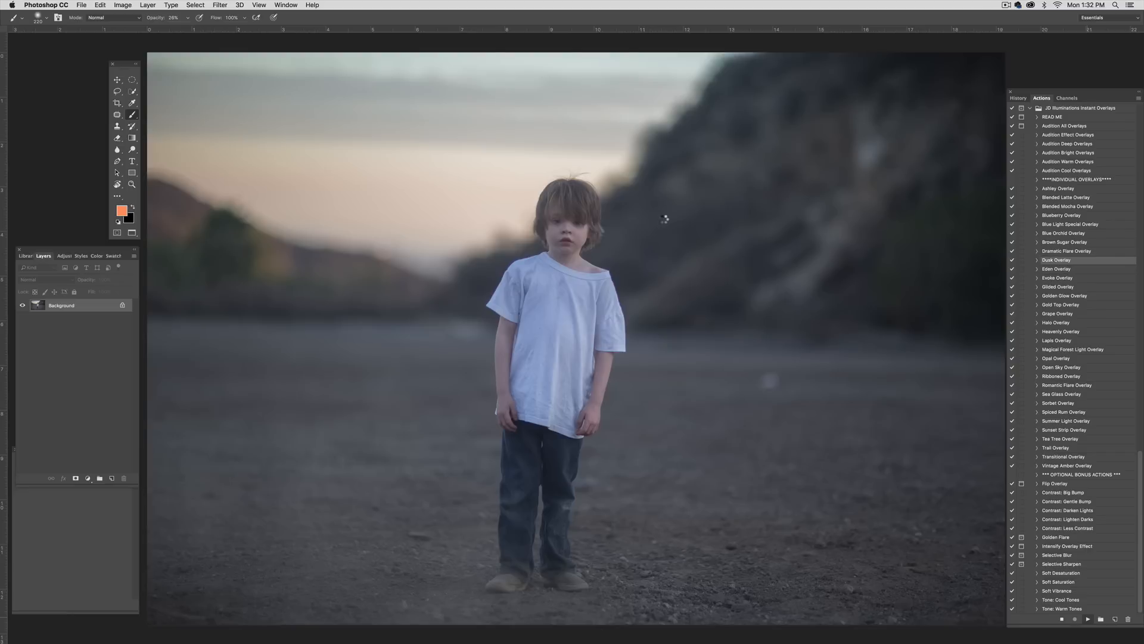
click(1066, 251)
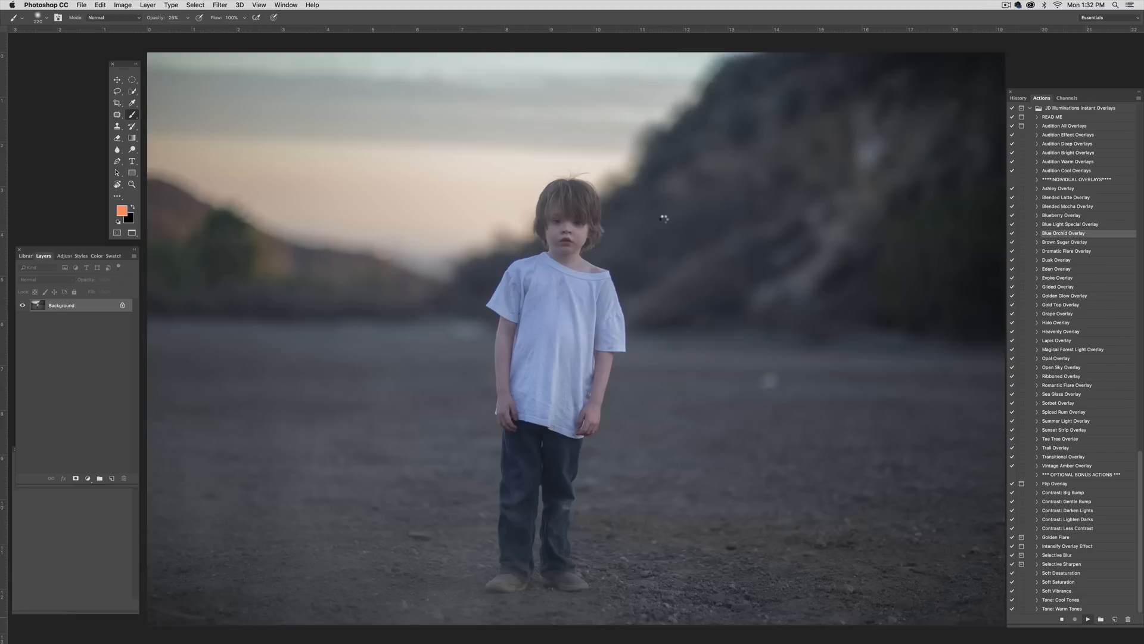
click(1066, 215)
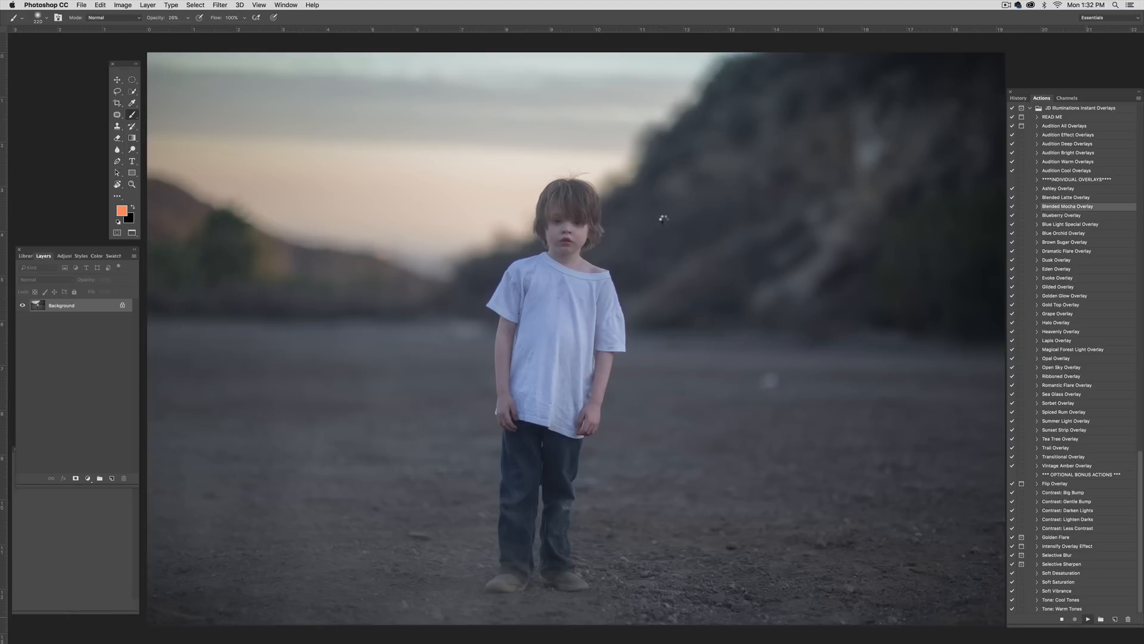
click(1065, 196)
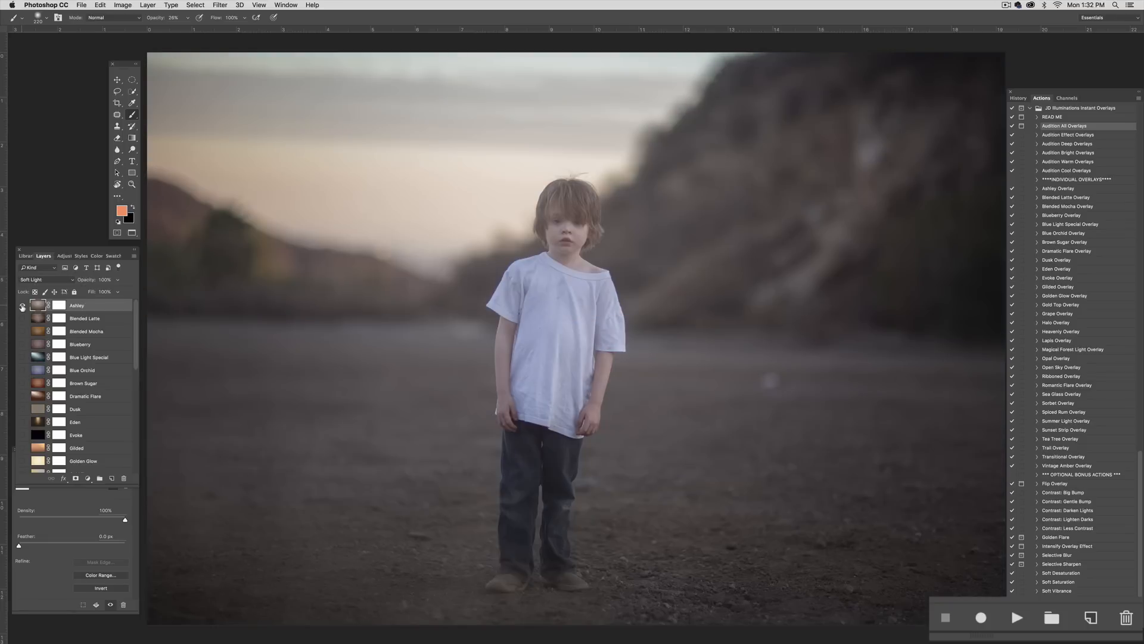
click(23, 305)
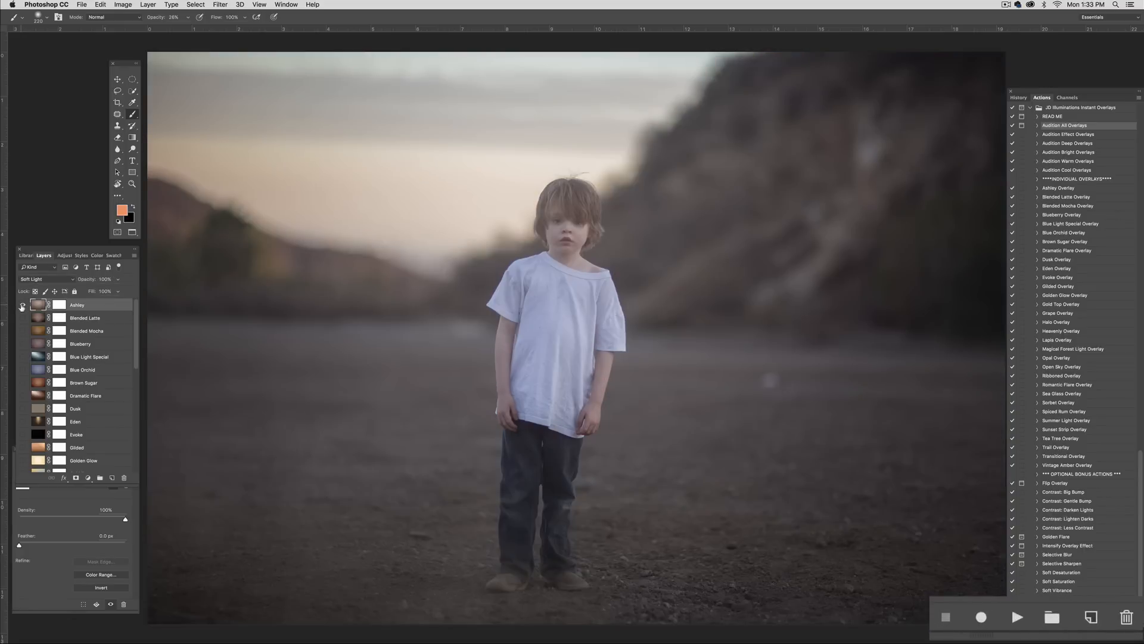
Step: Hide the Ashley overlay and reveal and select Blended Mocha instead
click(21, 304)
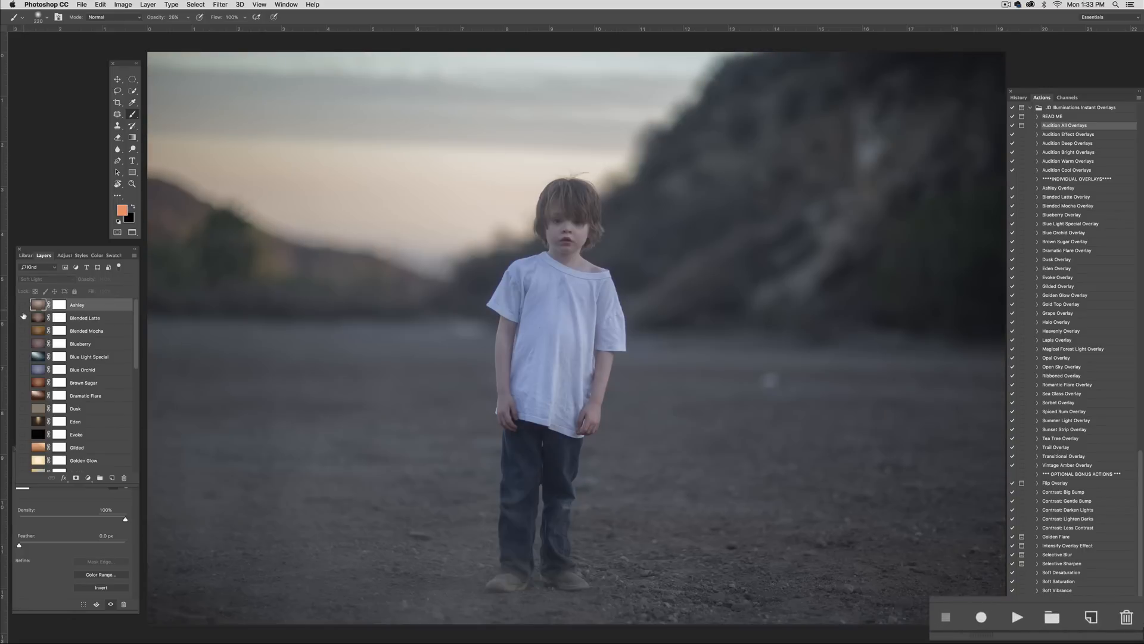
click(48, 317)
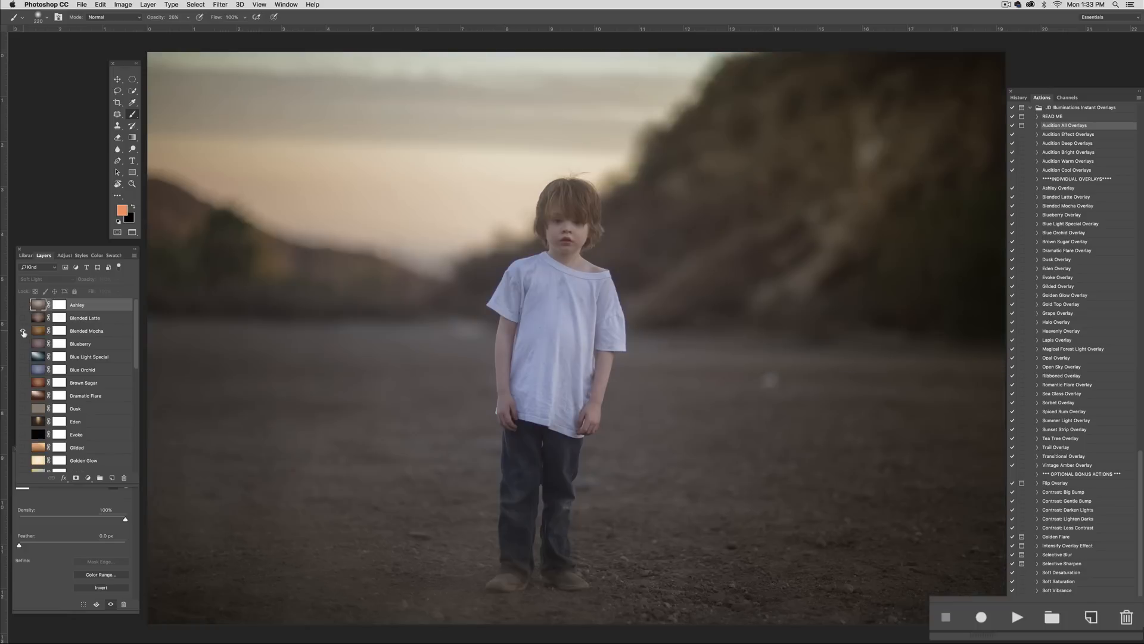
click(21, 330)
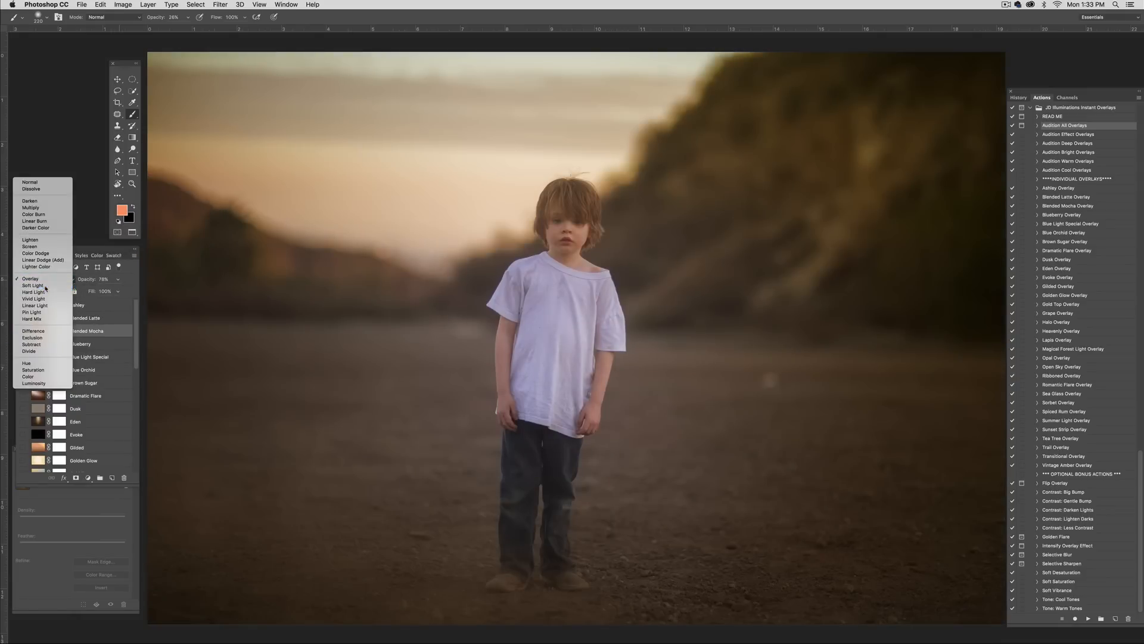
Step: Adjust Blended Mocha's blending mode and settle its opacity around 70%
click(34, 285)
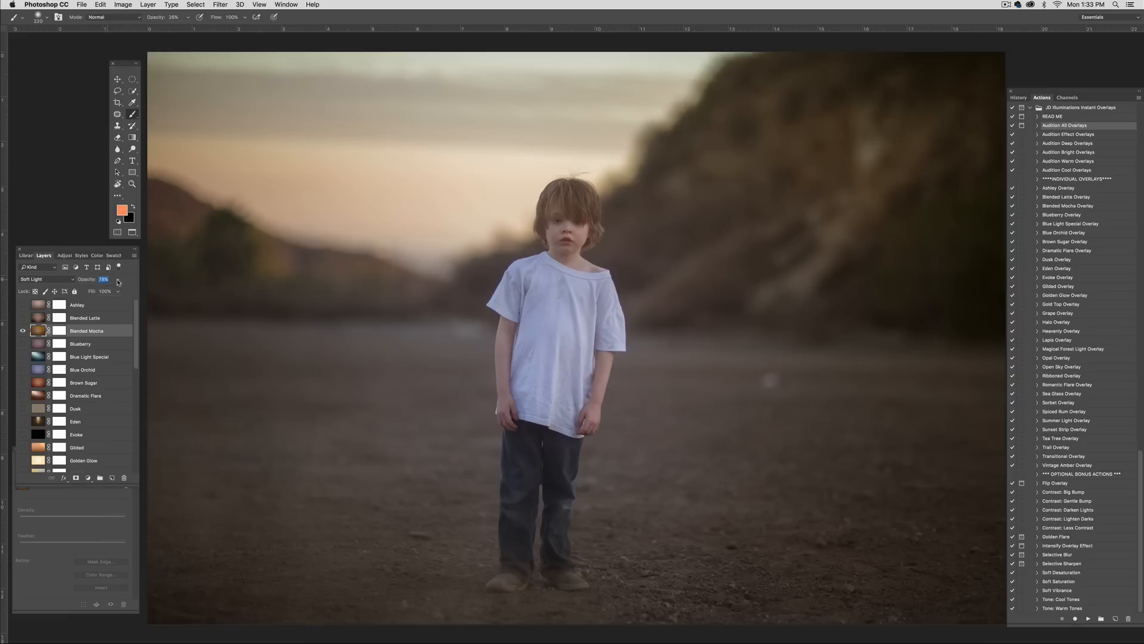
drag(117, 282, 113, 291)
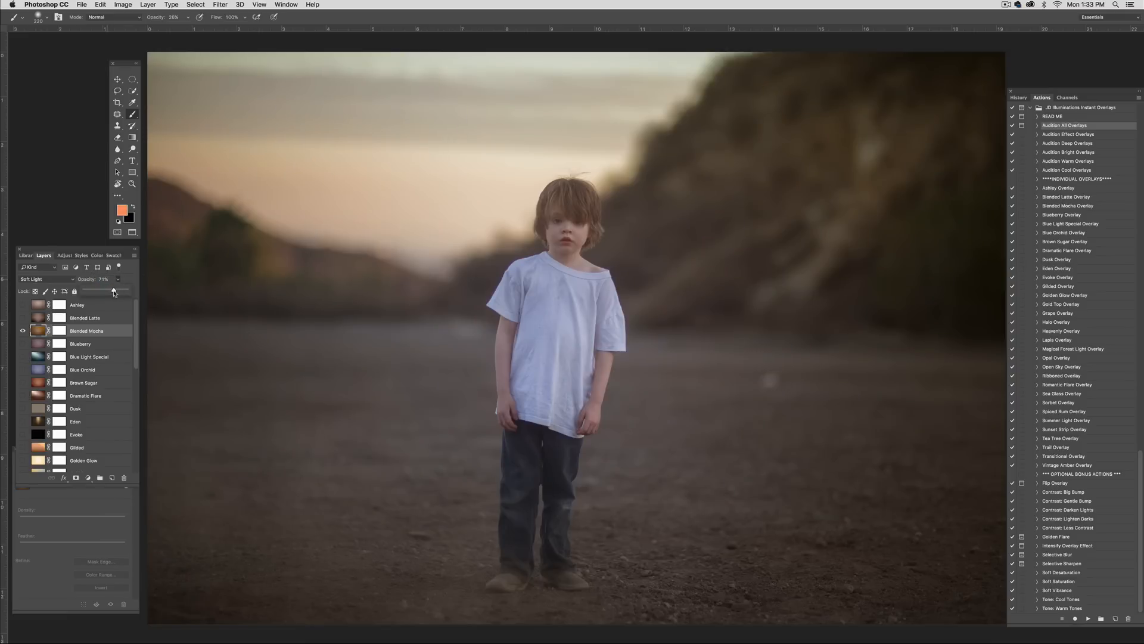
drag(114, 290, 124, 298)
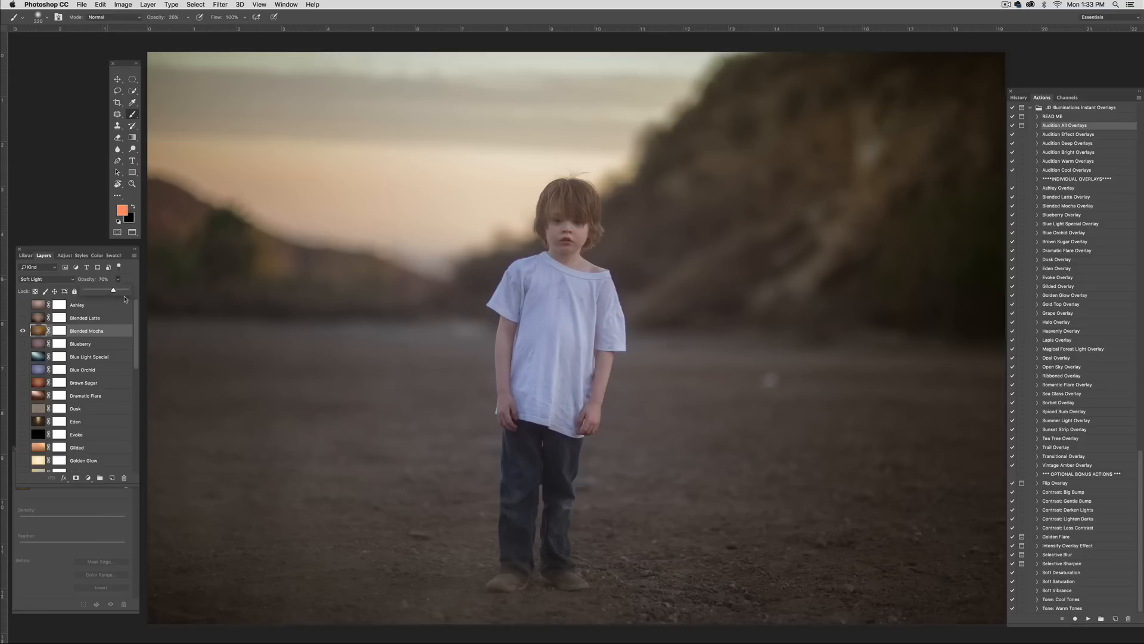
mouse_move(142, 329)
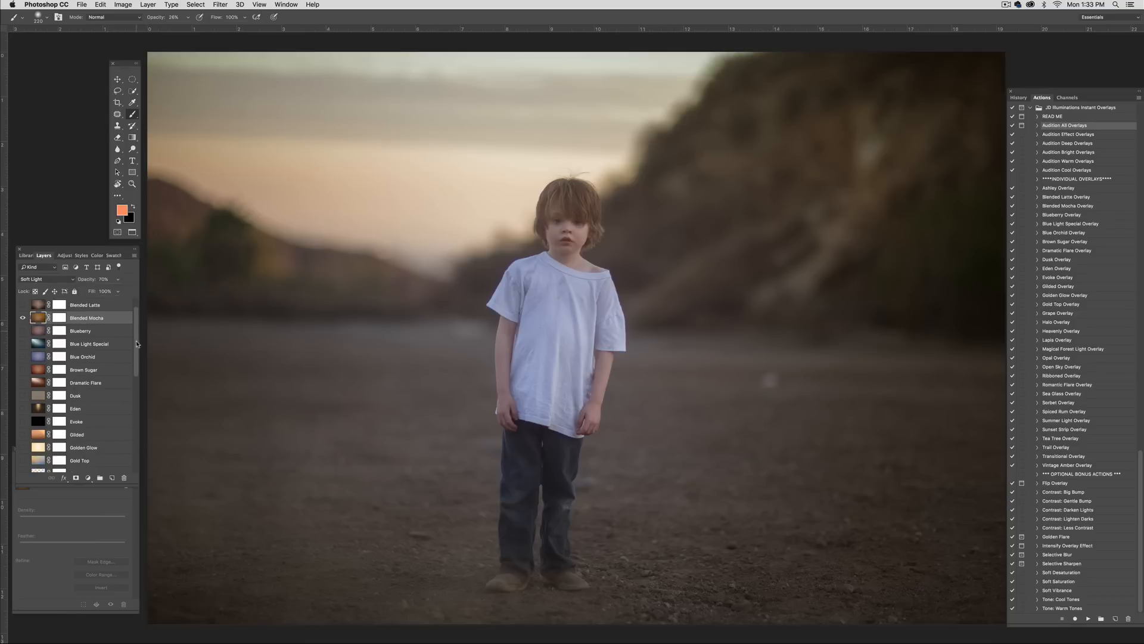
scroll(down, 3)
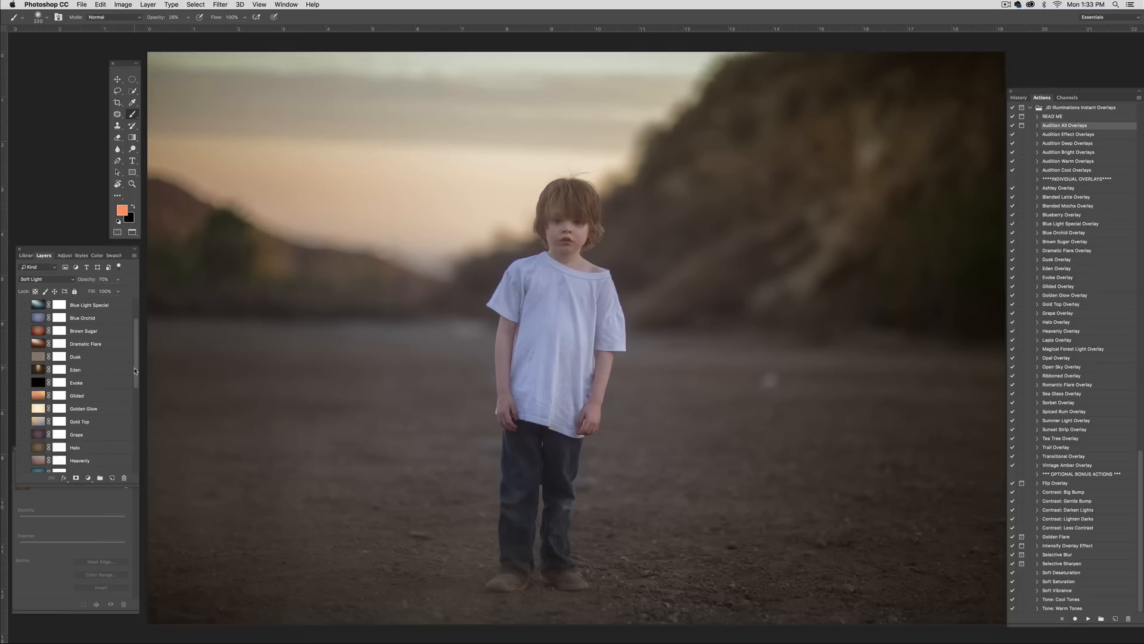
scroll(down, 3)
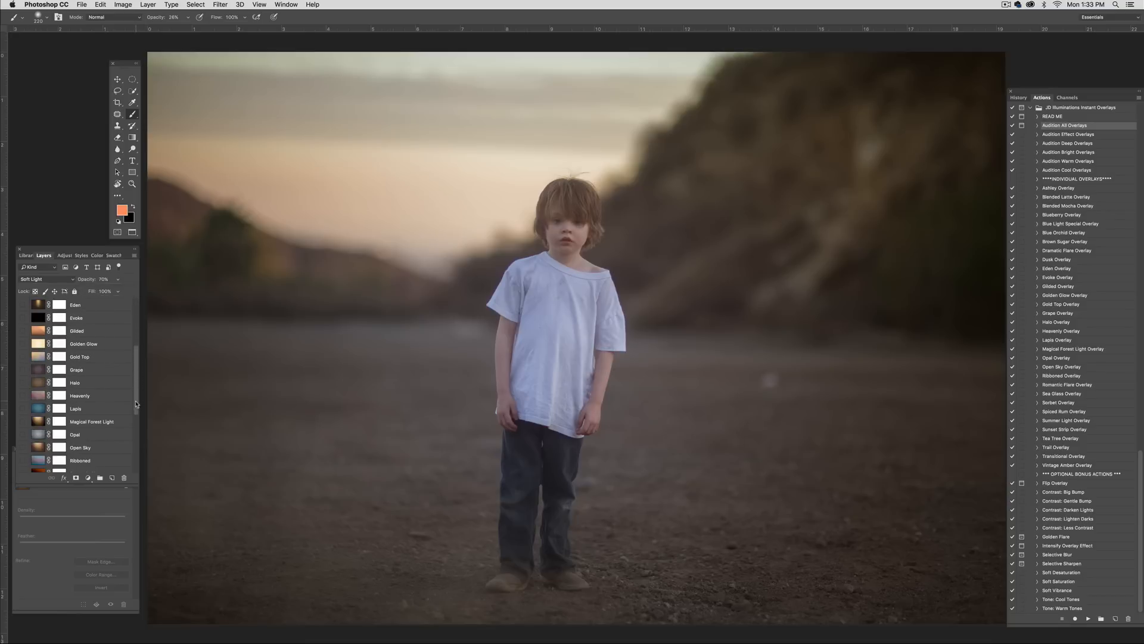
scroll(down, 3)
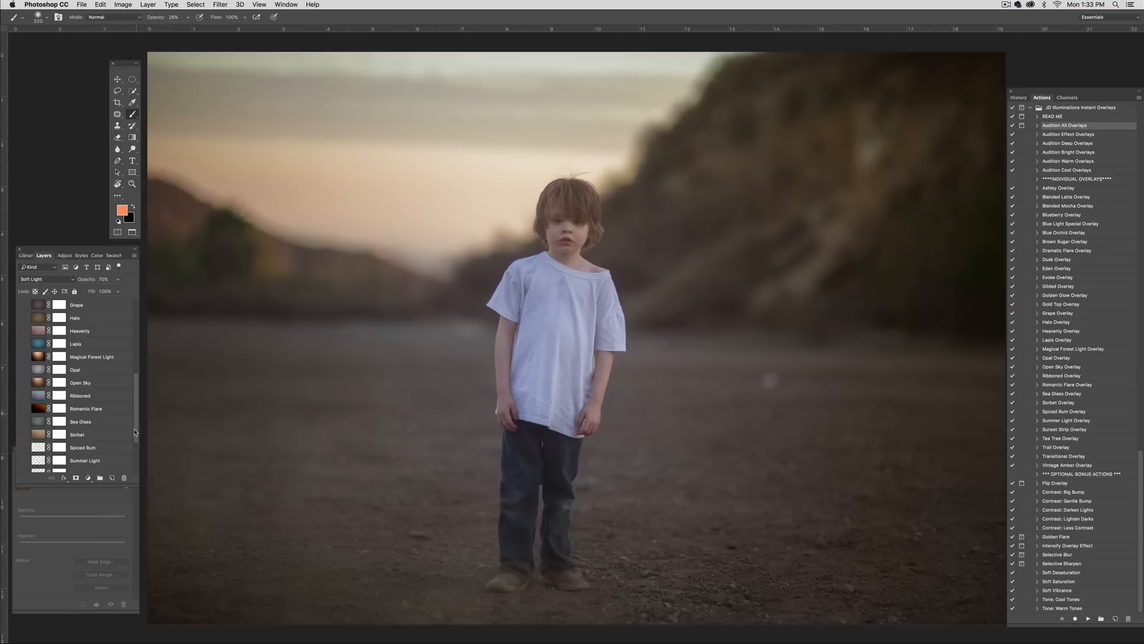
scroll(down, 3)
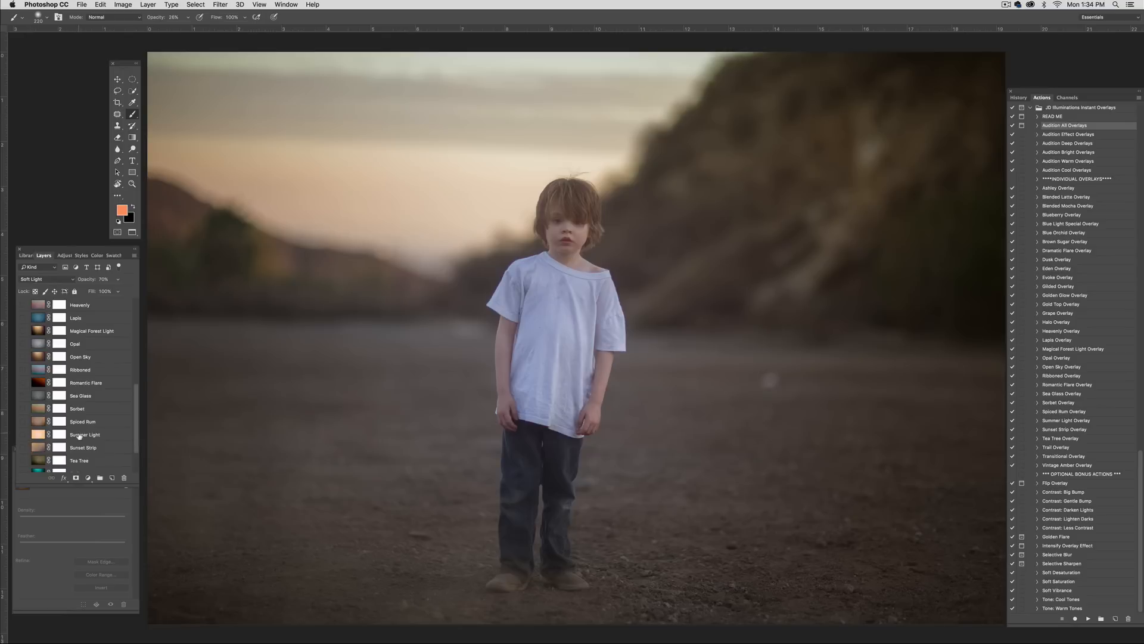
Step: Show the Summer Light Multiply overlay and lower its opacity to about 38%
click(84, 434)
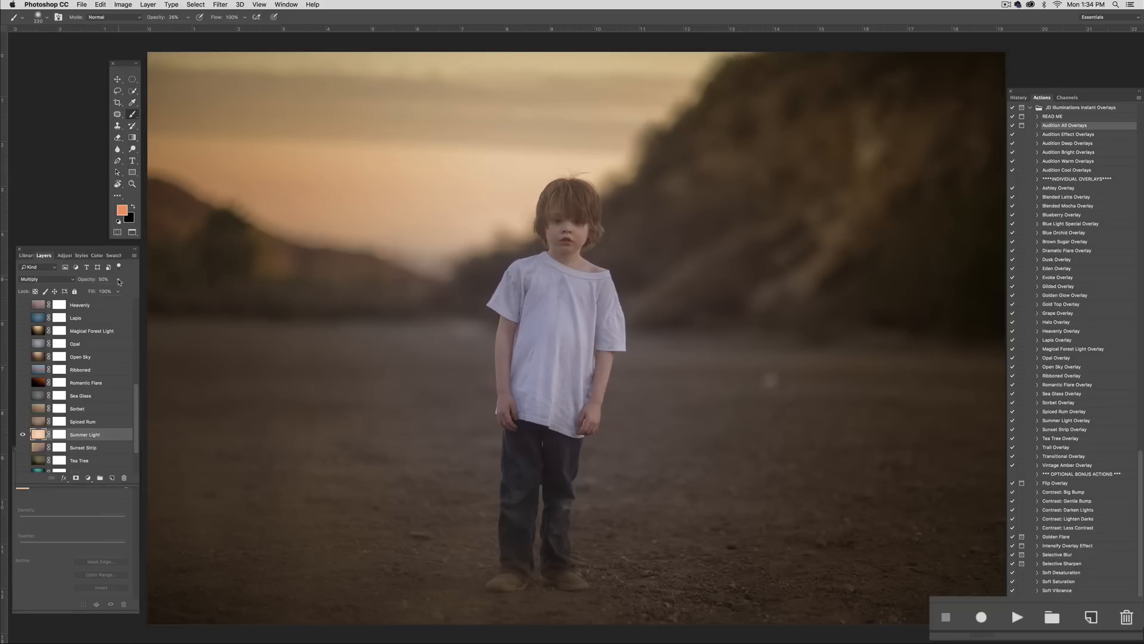
drag(89, 291, 108, 290)
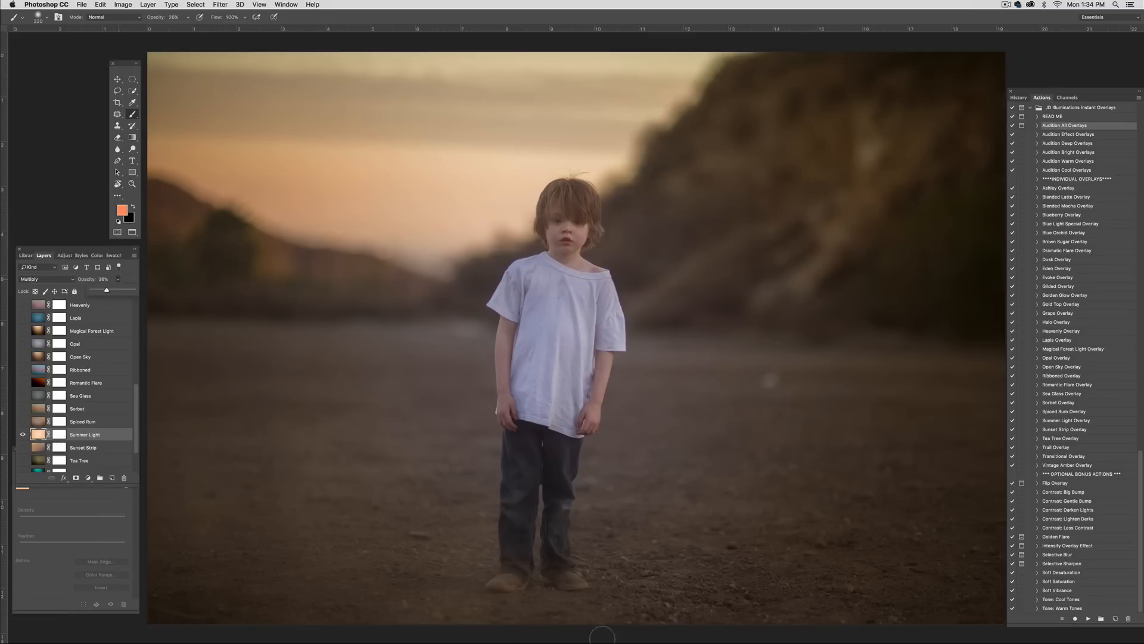
mouse_move(491, 216)
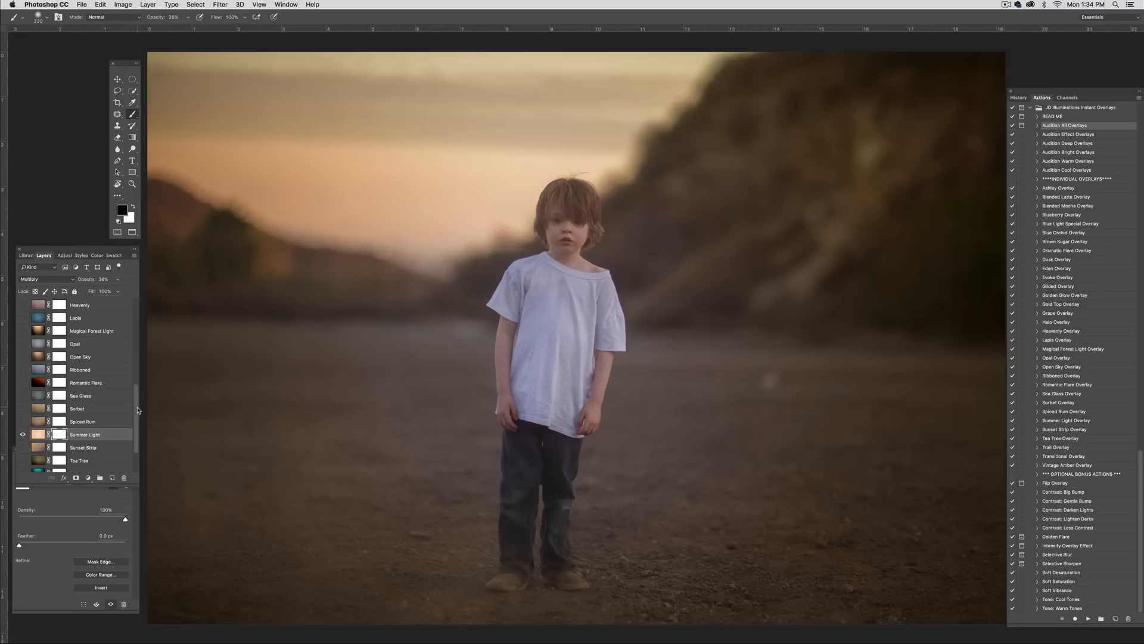
Step: Show the Transitional overlay in Soft Light at about 74% over Summer Light
scroll(down, 3)
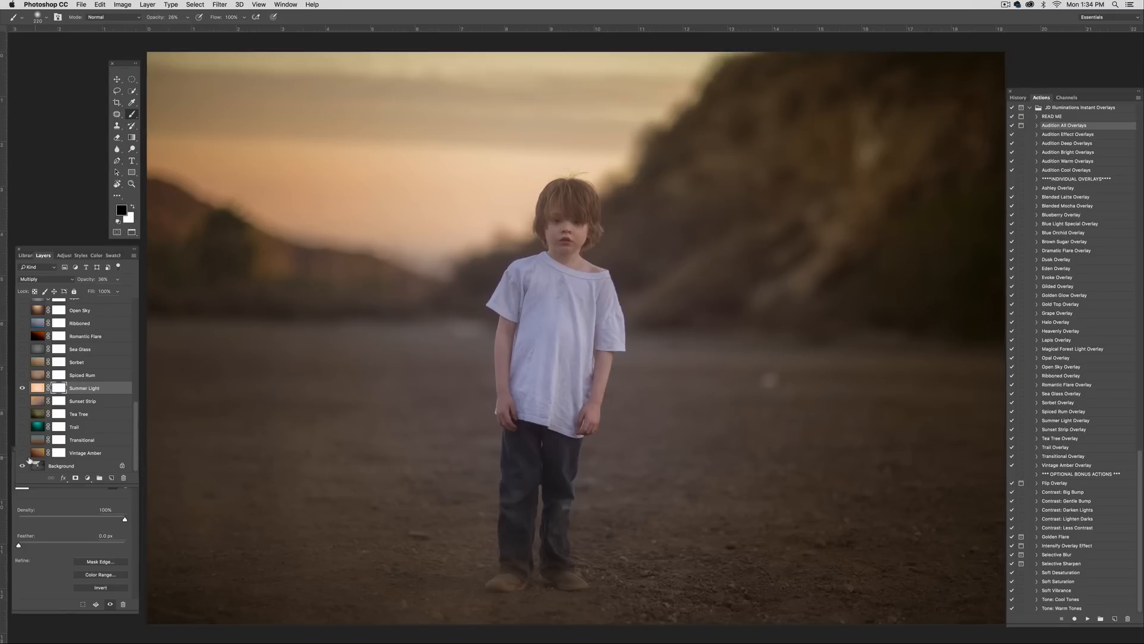
click(81, 440)
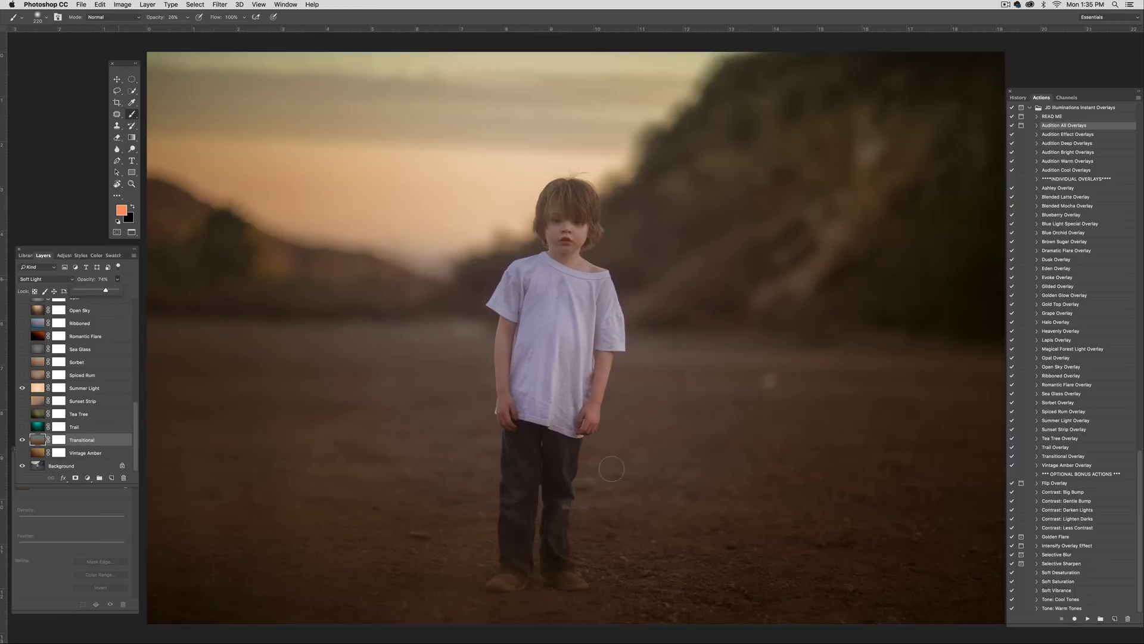
mouse_move(256, 437)
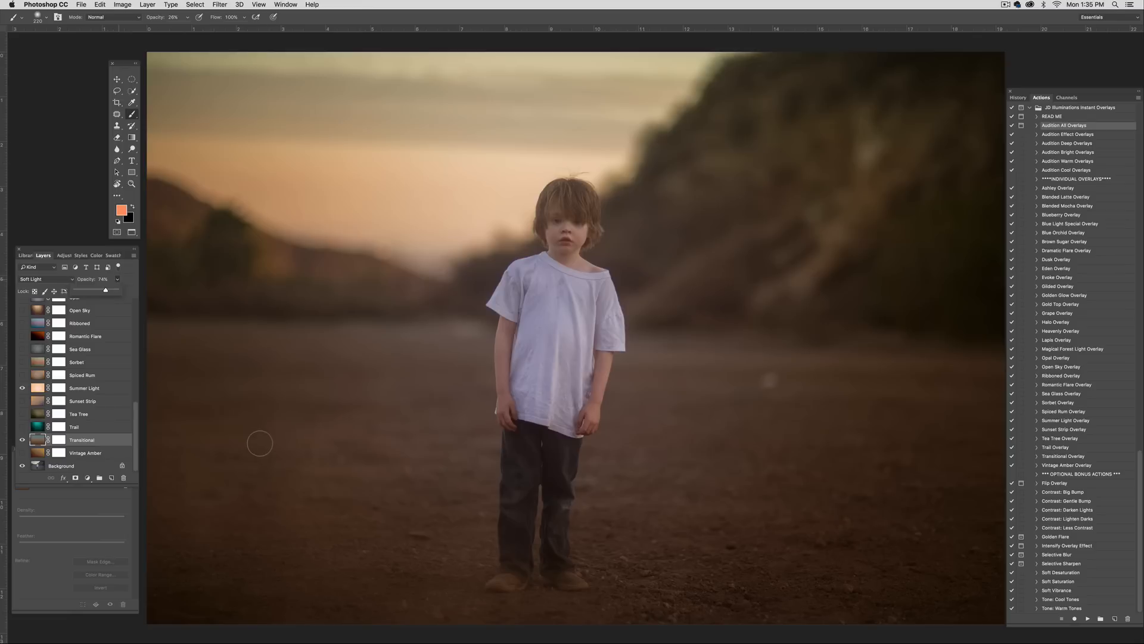
mouse_move(258, 437)
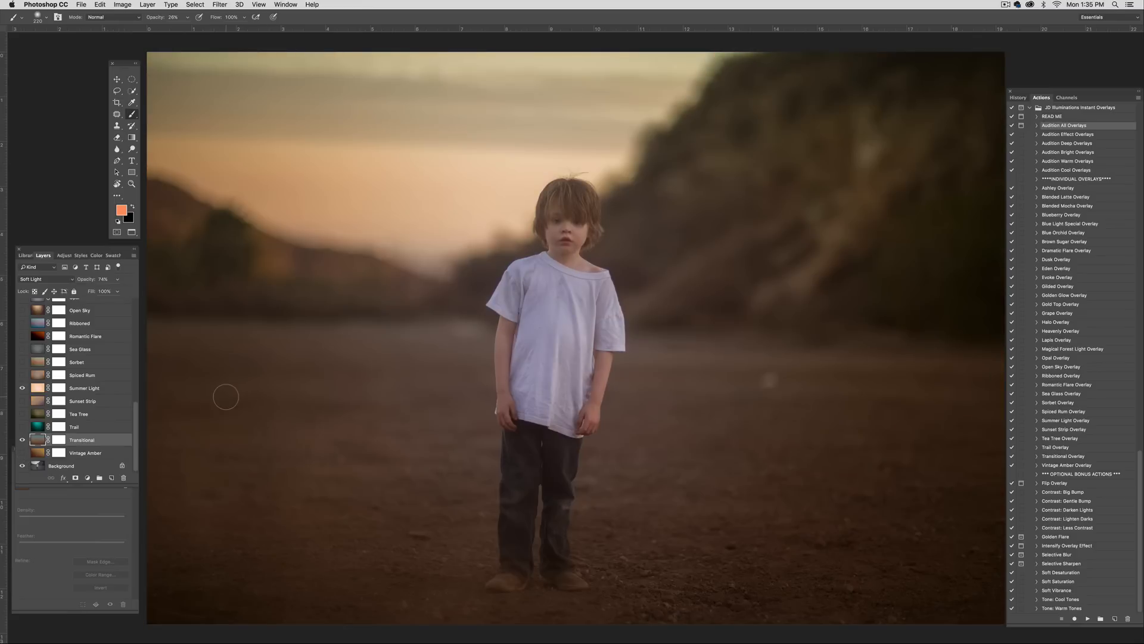
mouse_move(451, 381)
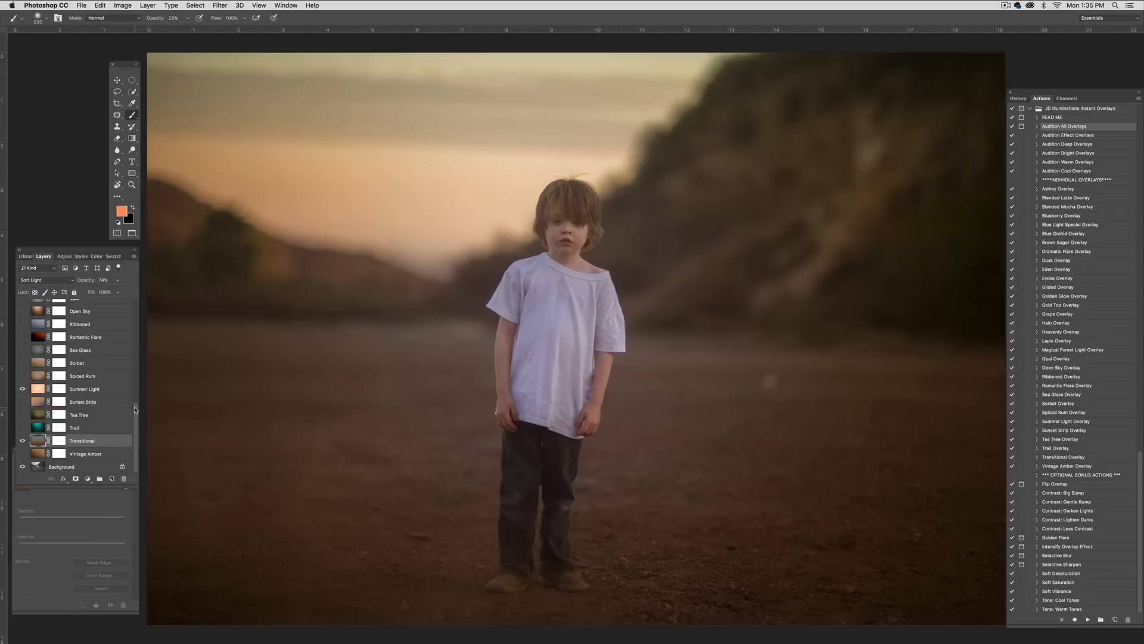
Step: Delete the hidden layers, keeping Blended Mocha, Summer Light, Transitional and Background
click(133, 256)
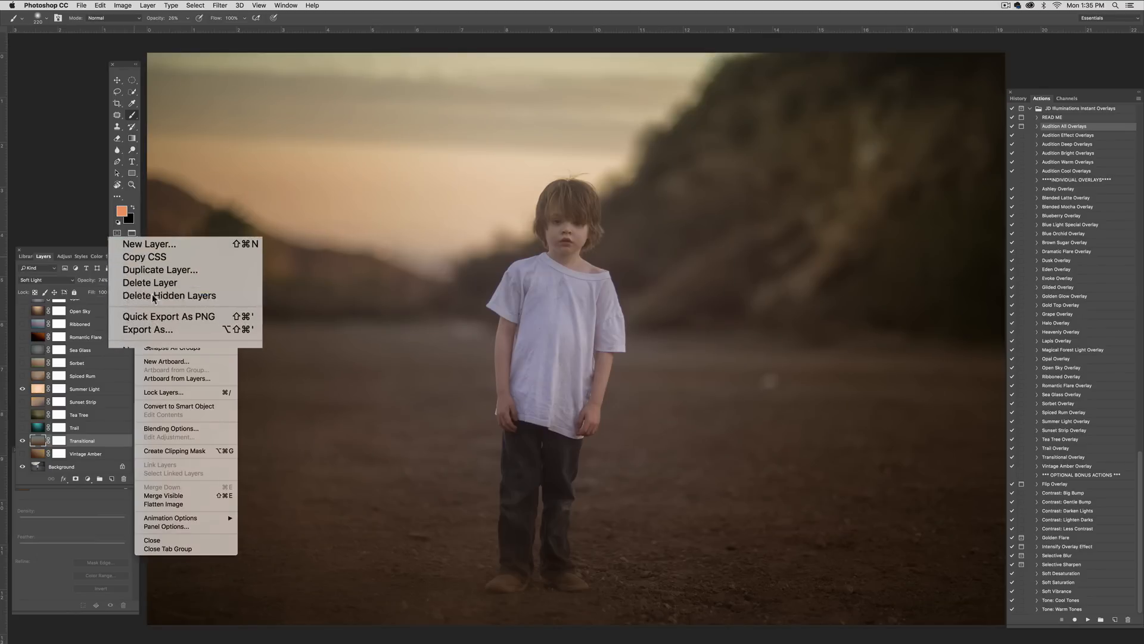
click(168, 295)
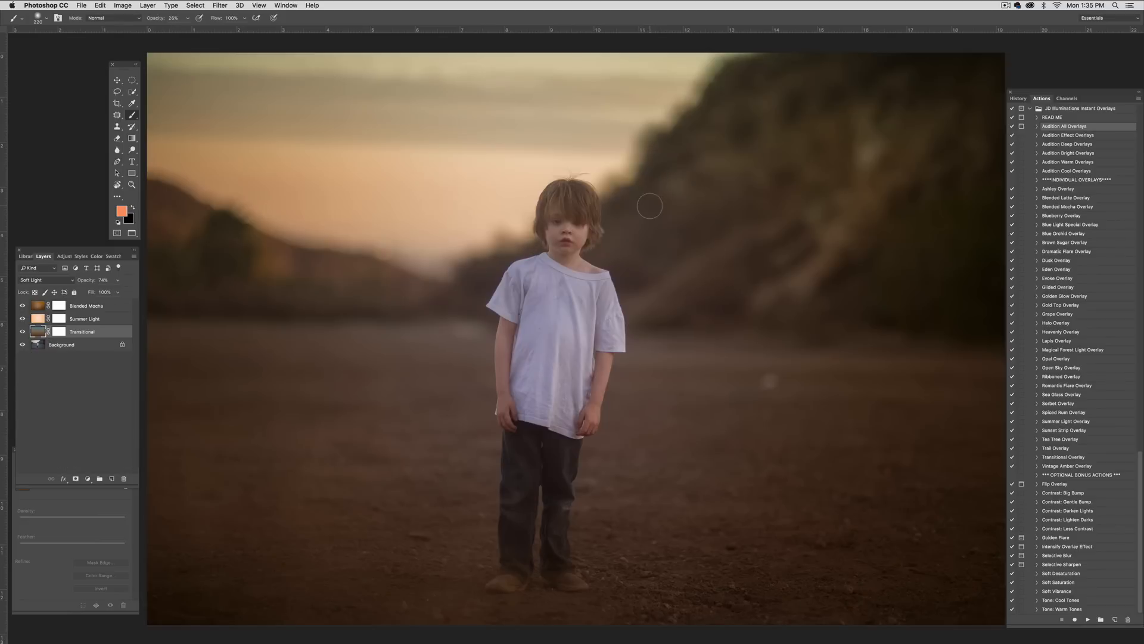
mouse_move(623, 242)
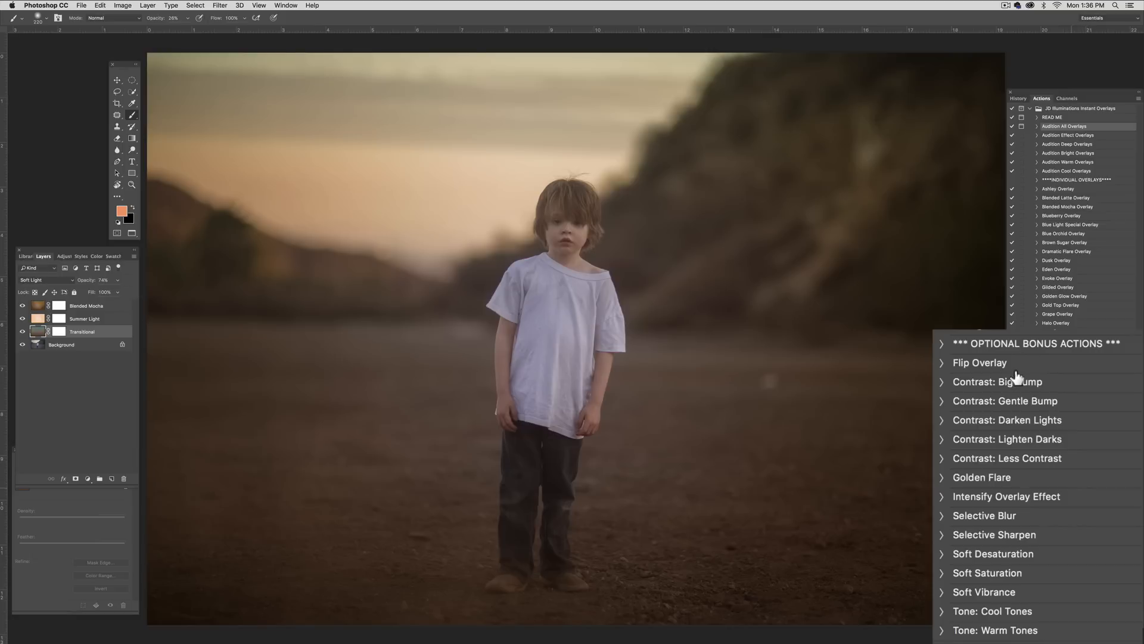
mouse_move(1021, 391)
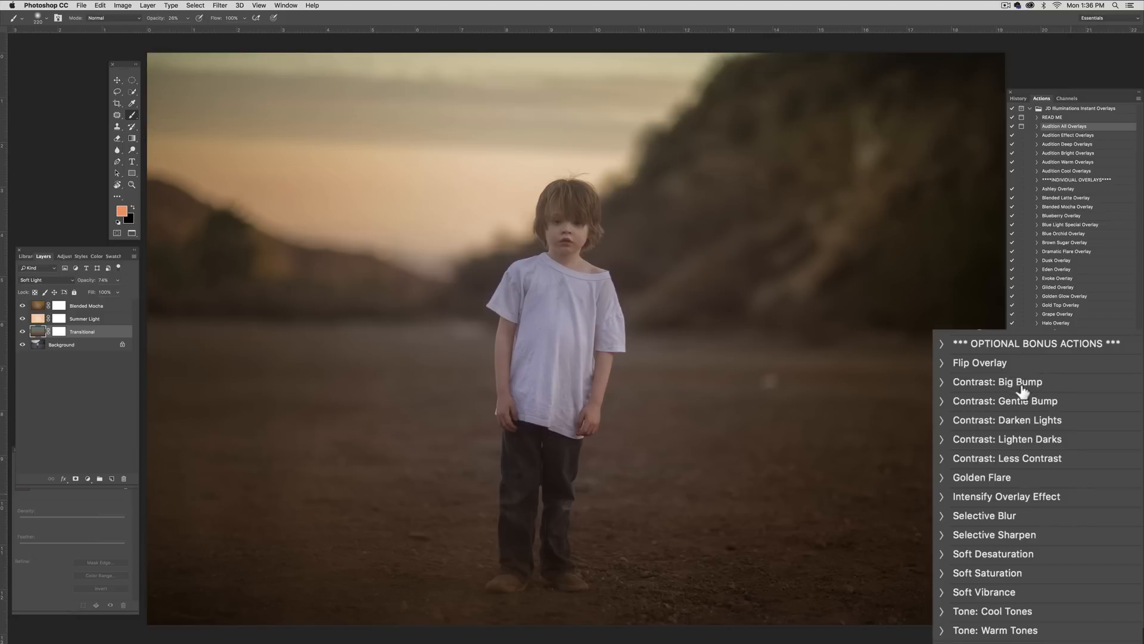
mouse_move(1029, 423)
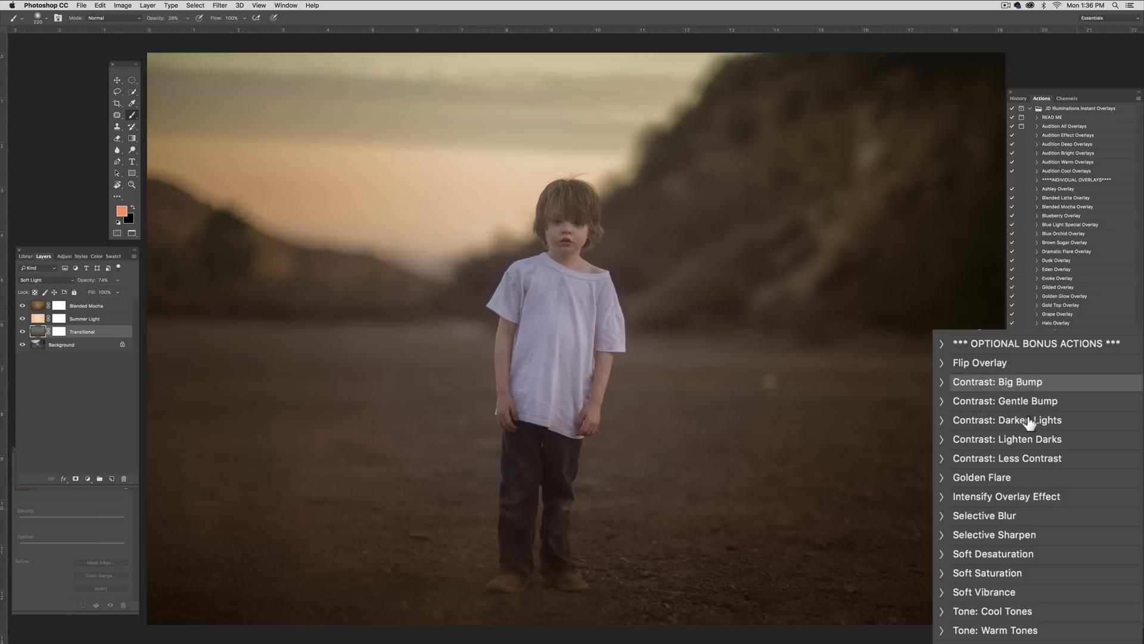
mouse_move(1083, 413)
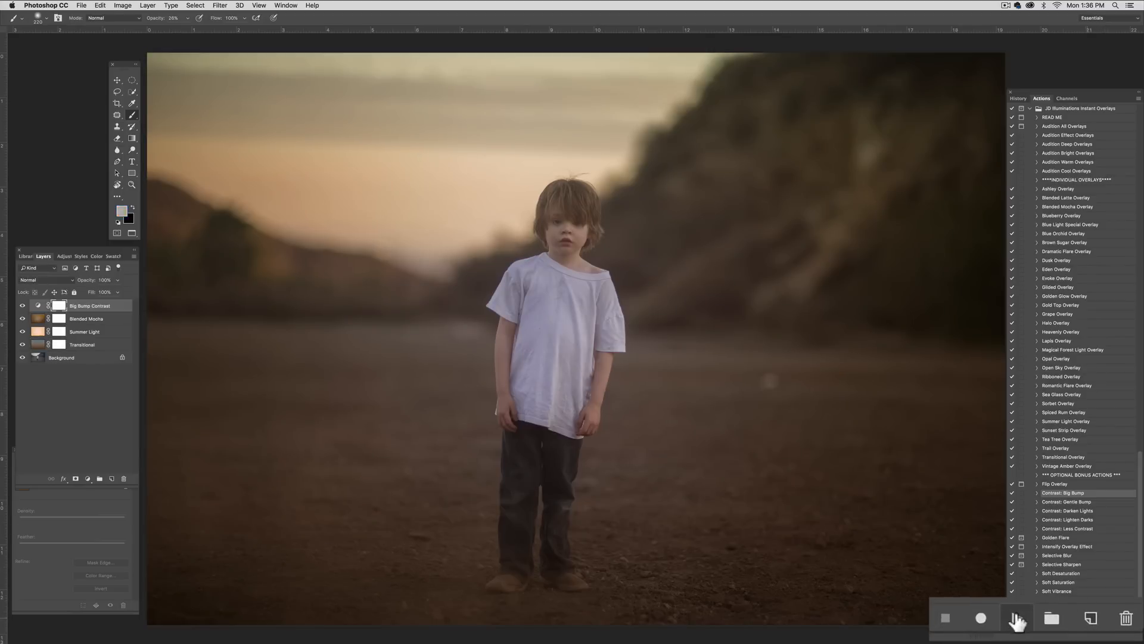
Step: Run the Contrast: Big Bump action to add its levels layer atop the stack
click(1017, 618)
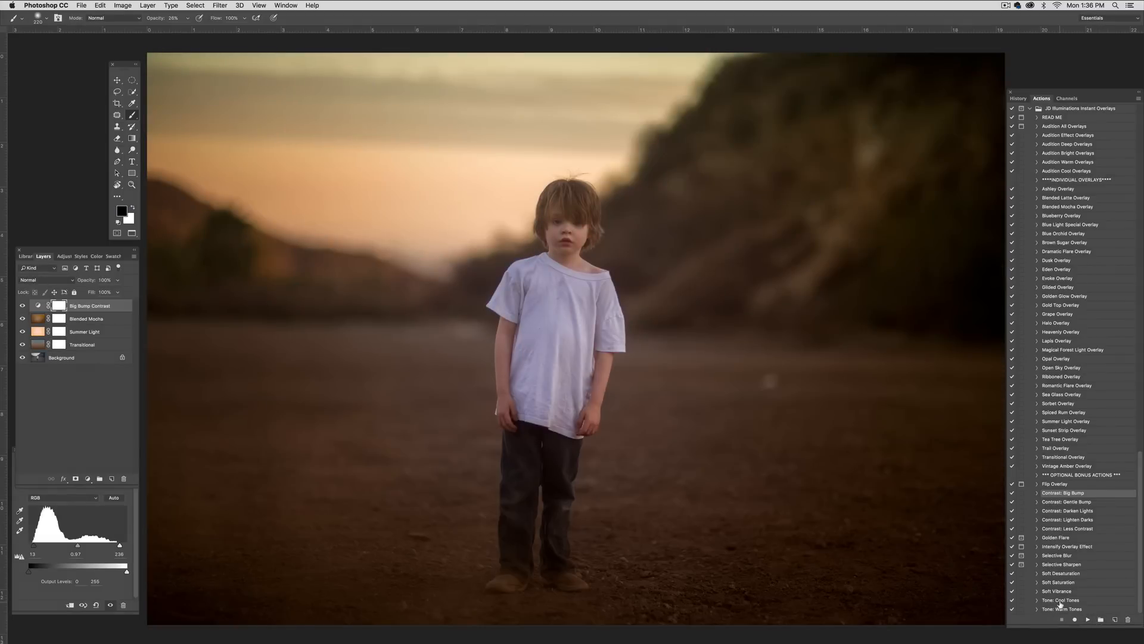
mouse_move(473, 539)
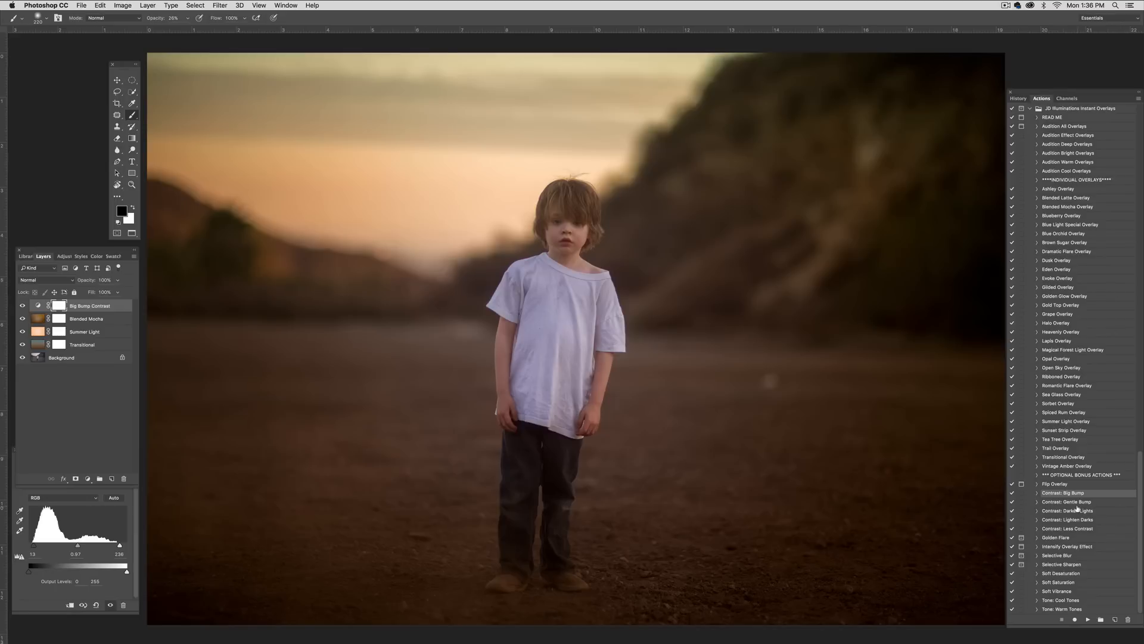
mouse_move(1079, 505)
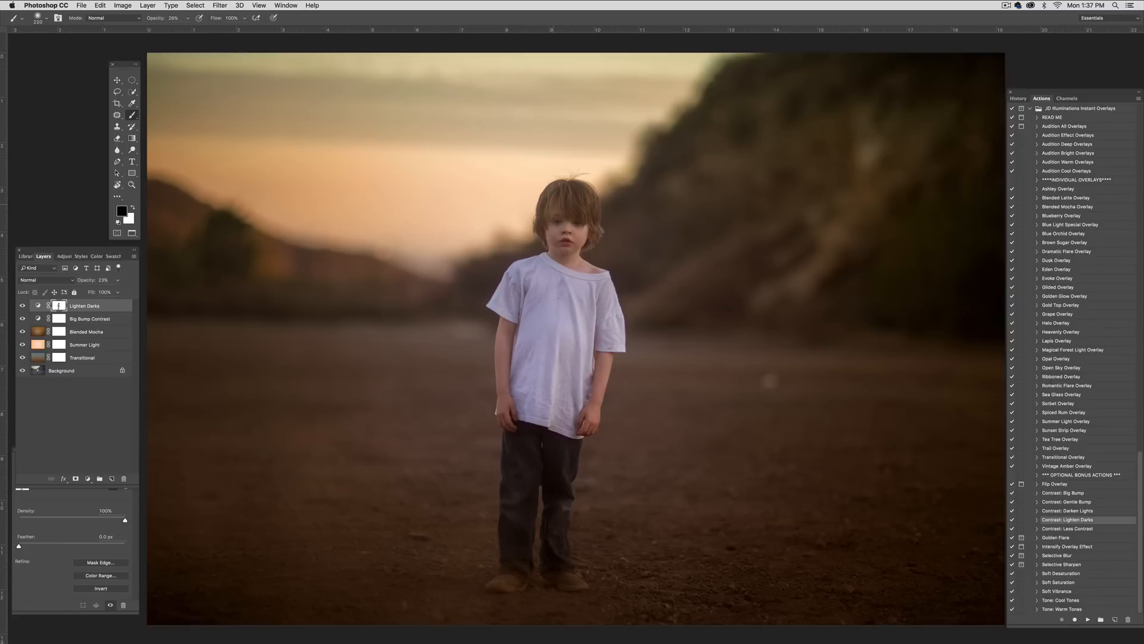
mouse_move(562, 285)
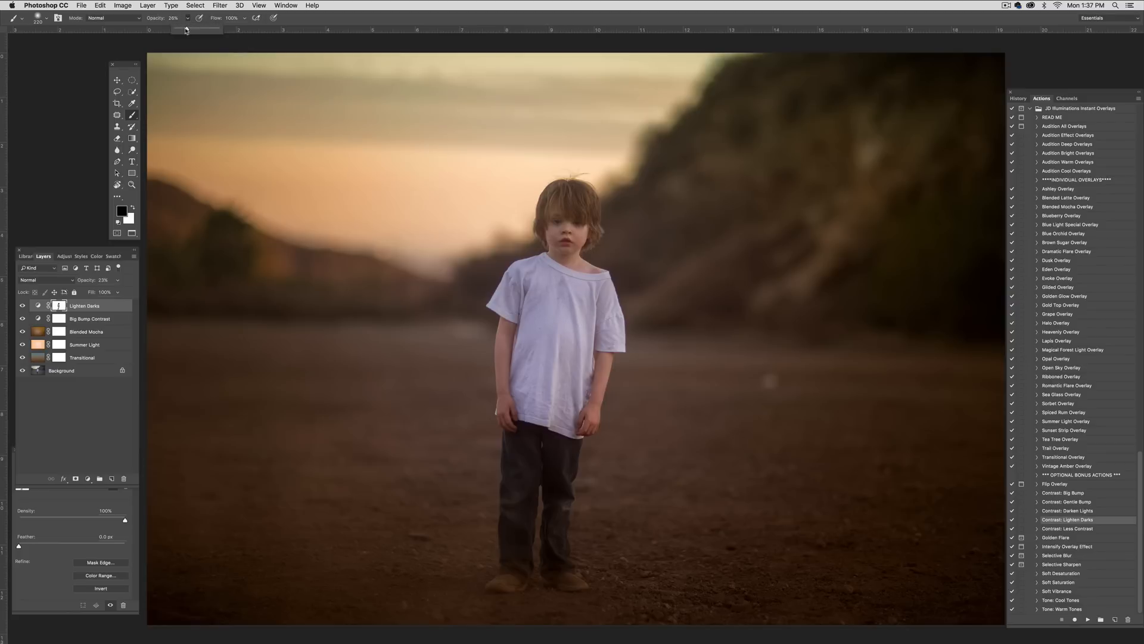
Step: Lower the brush opacity to about 17% for painting the Lighten Darks mask
drag(190, 28, 175, 28)
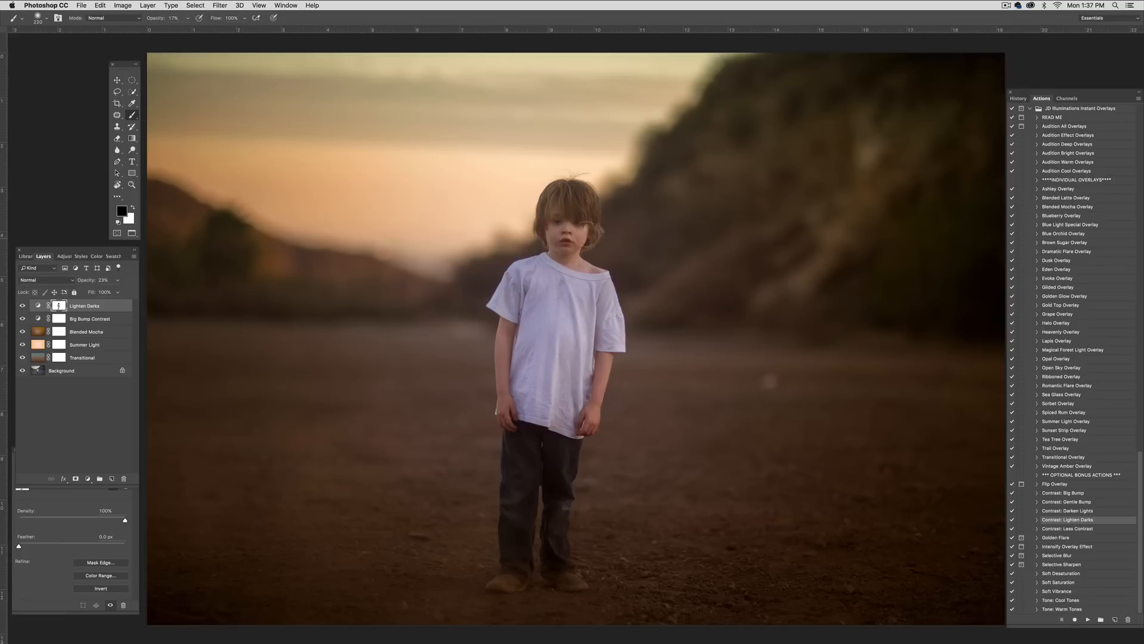
mouse_move(546, 533)
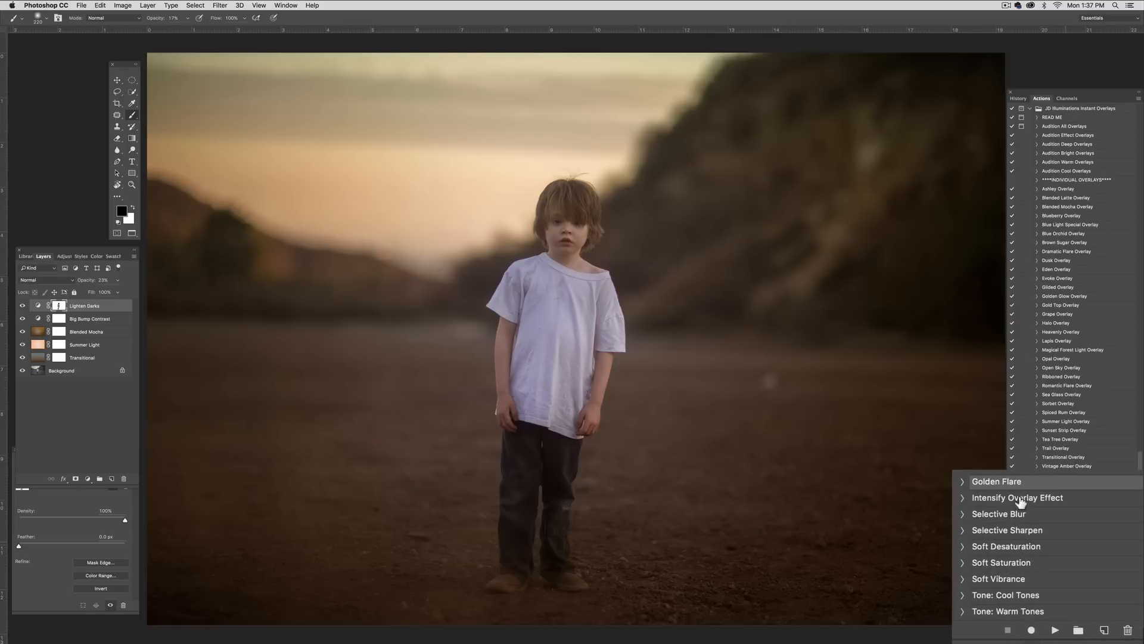
mouse_move(1060, 631)
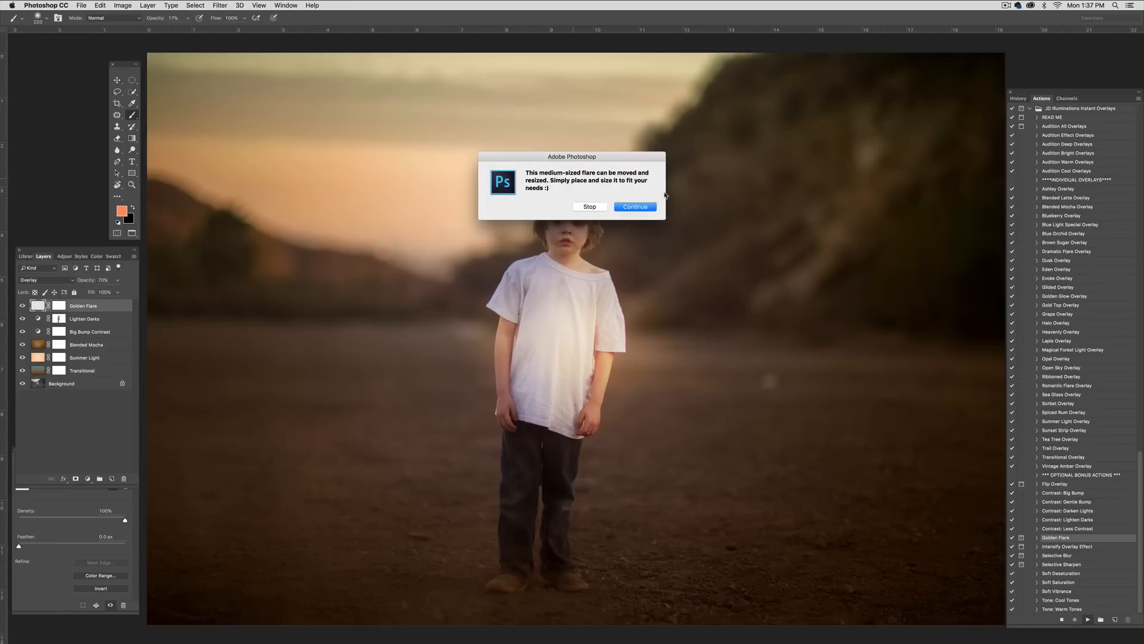
Step: Finish adding the Golden Flare layer and drag the glow into the sky beside the boy
click(634, 207)
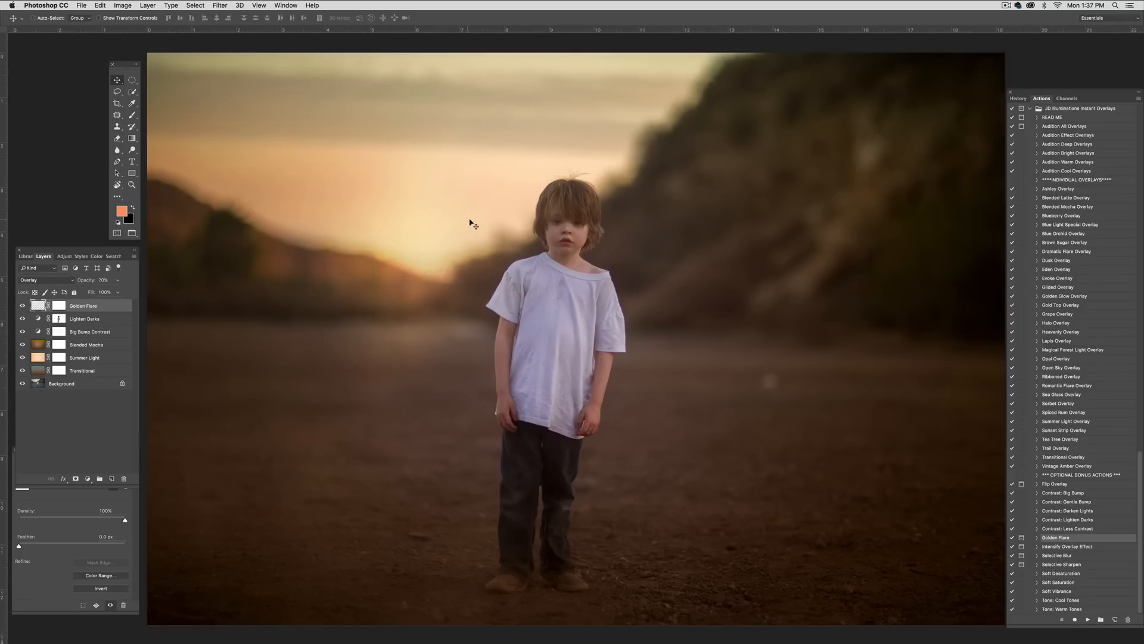
drag(471, 223, 574, 226)
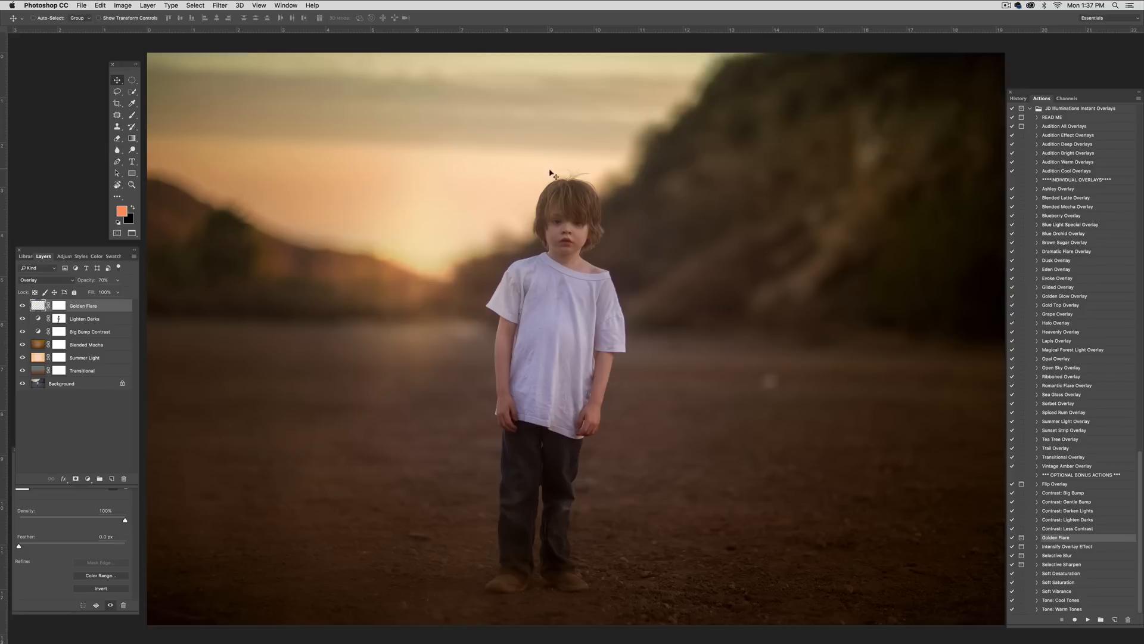
mouse_move(449, 271)
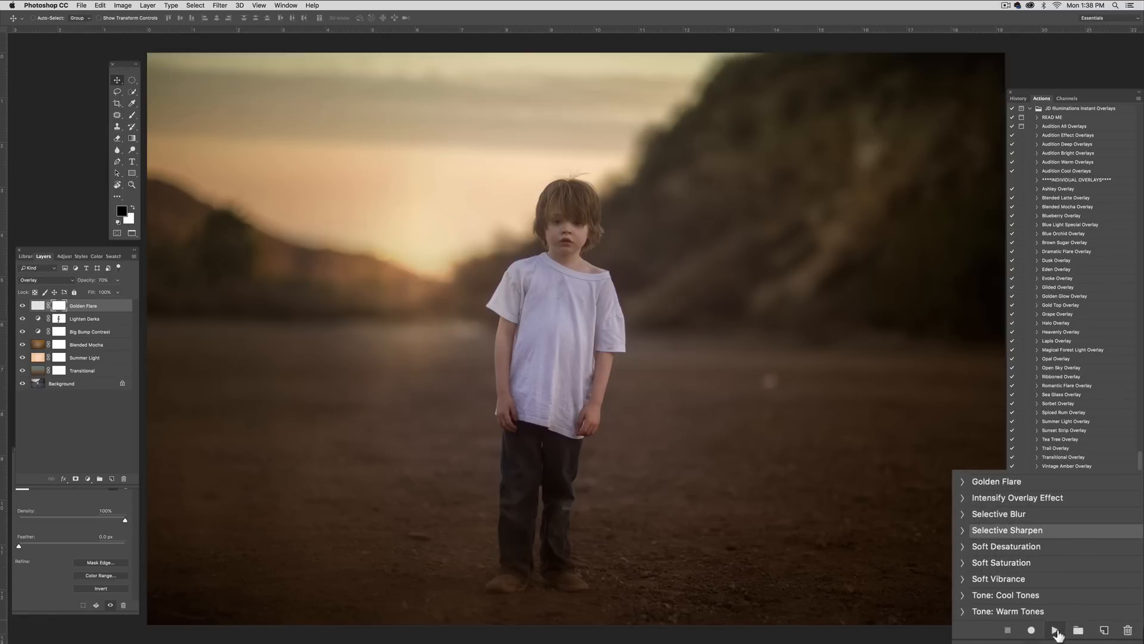
Step: Add the Selective Sharpen layer and paint its mask to sharpen only the boy
click(1058, 629)
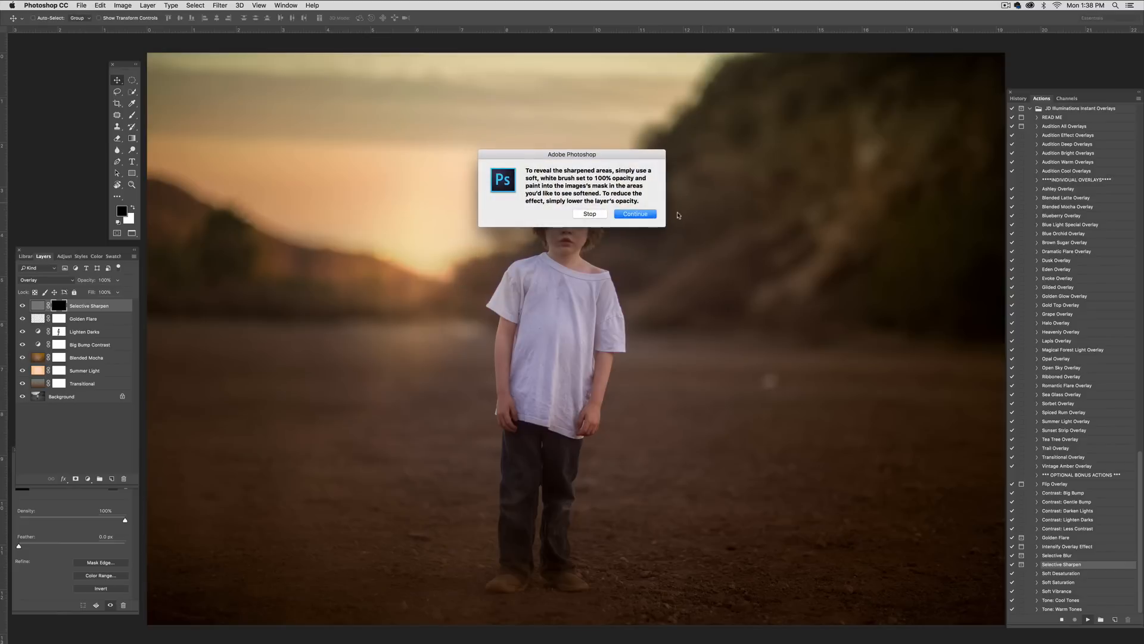
click(634, 214)
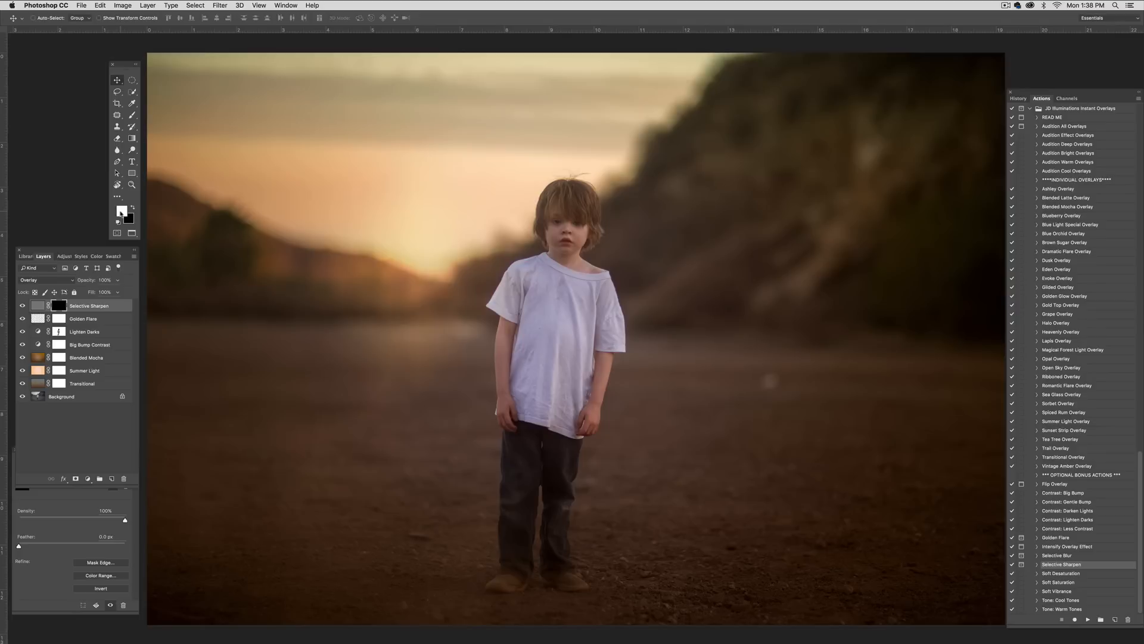
mouse_move(121, 213)
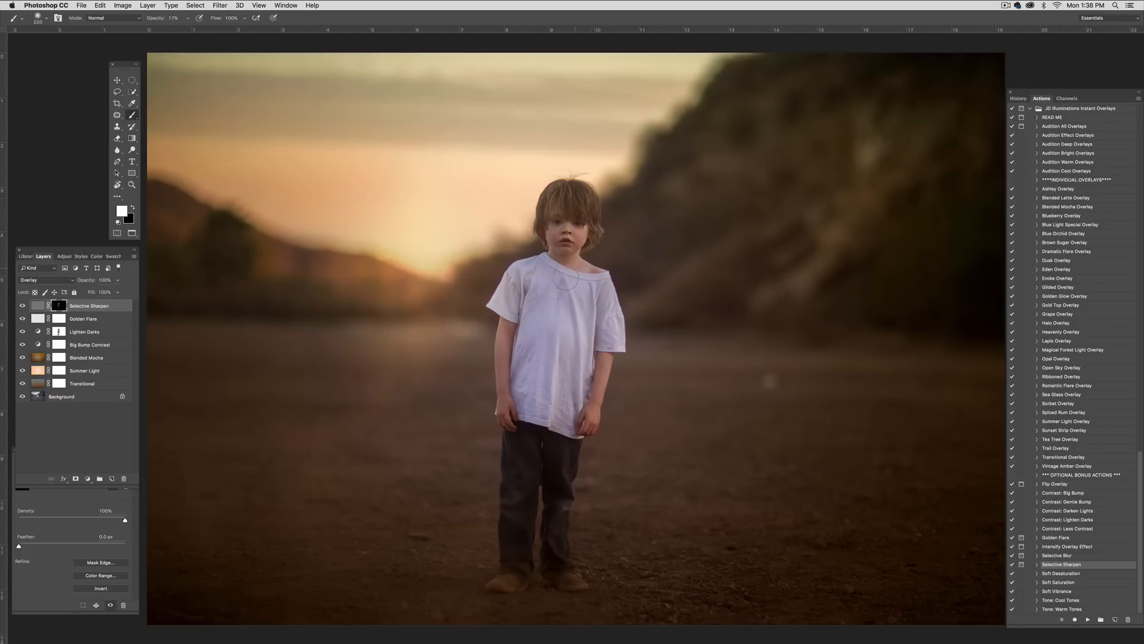
click(22, 309)
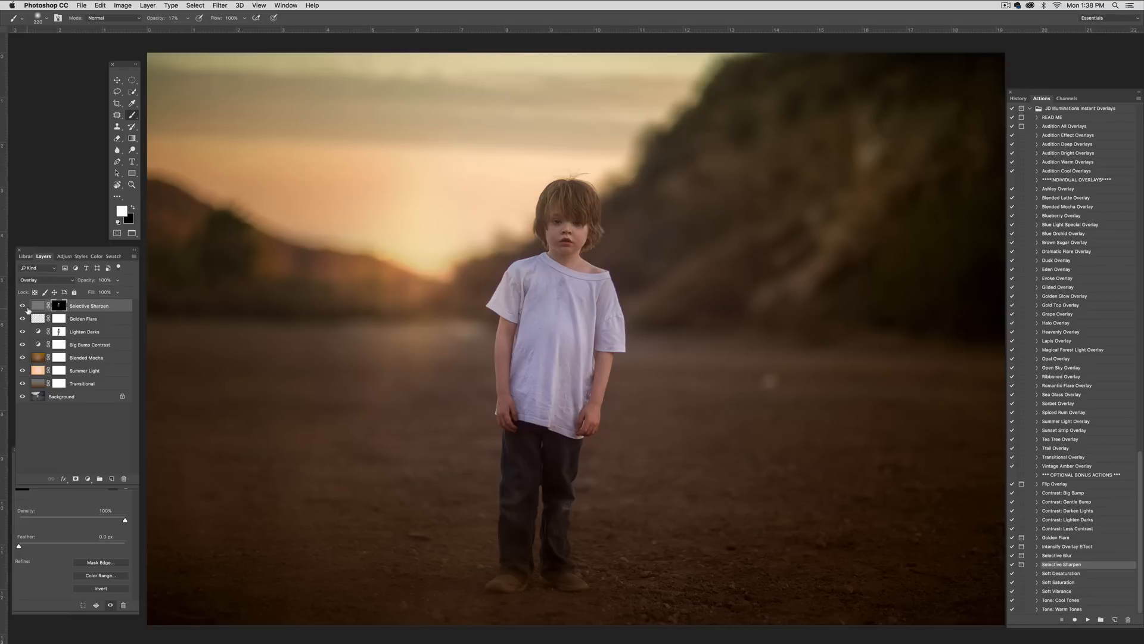
mouse_move(26, 308)
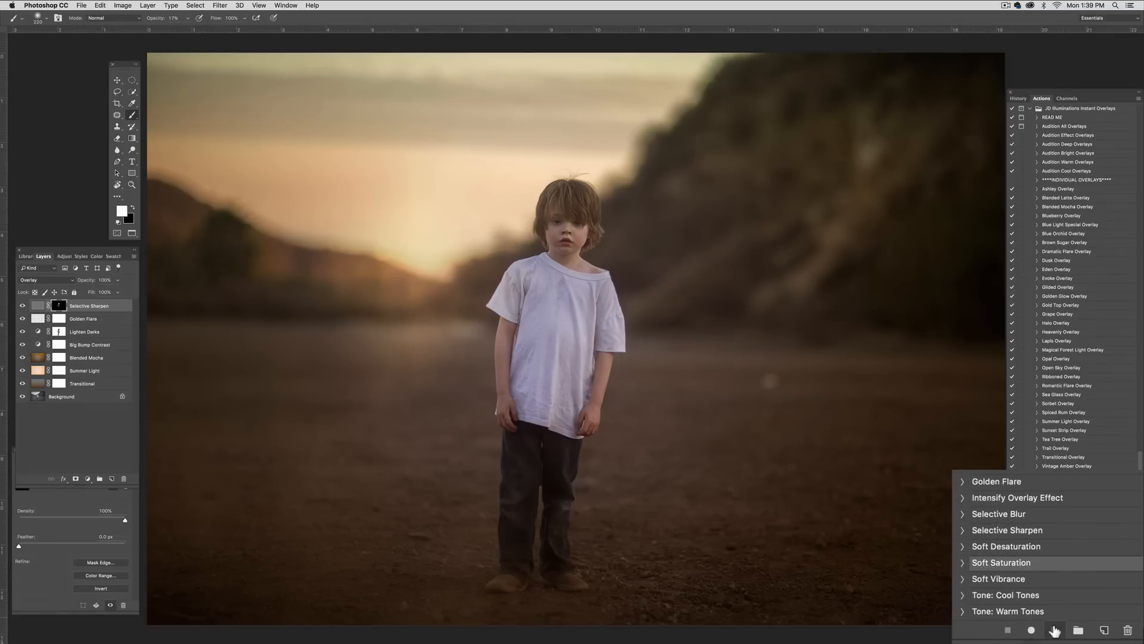
Step: Add the Soft Saturation layer (+8 saturation) and paint the effect into its mask
click(1001, 563)
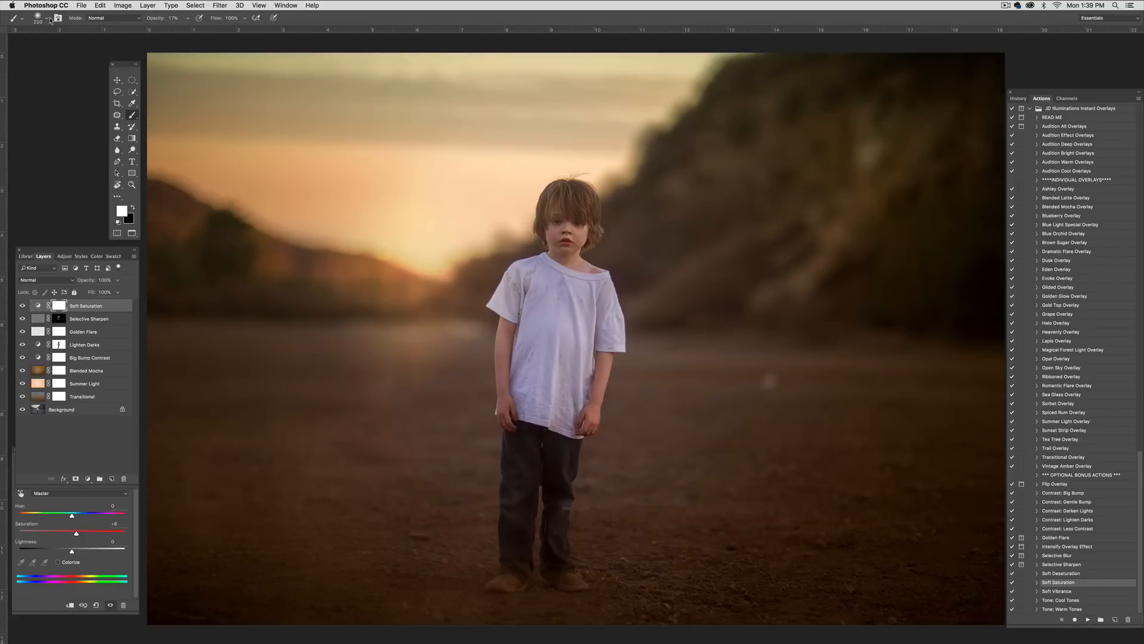
click(48, 18)
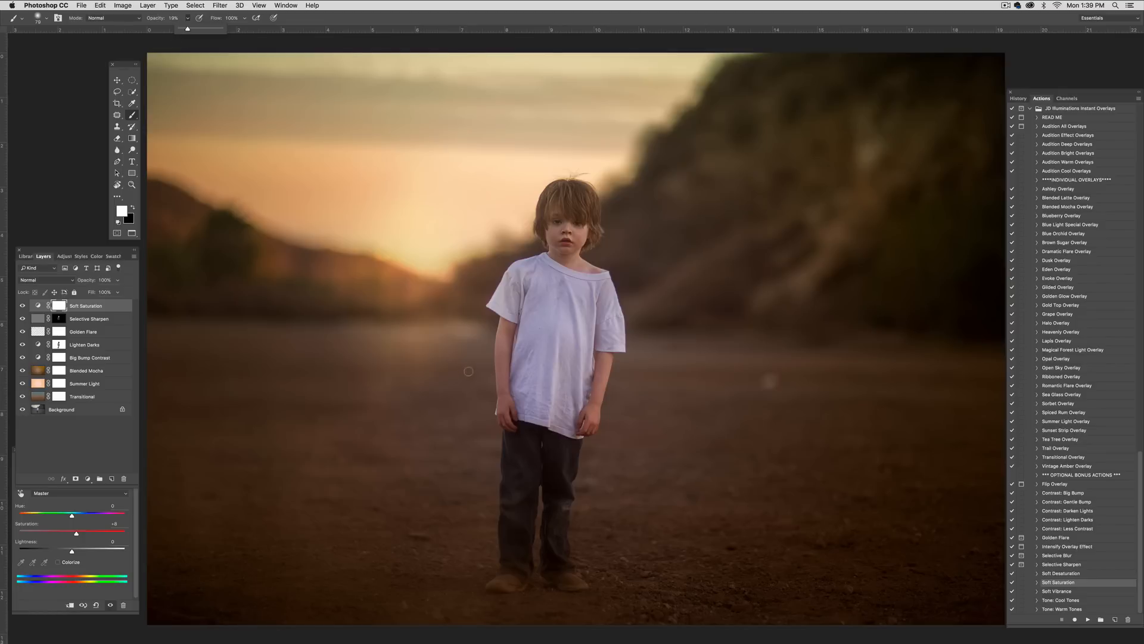
click(58, 306)
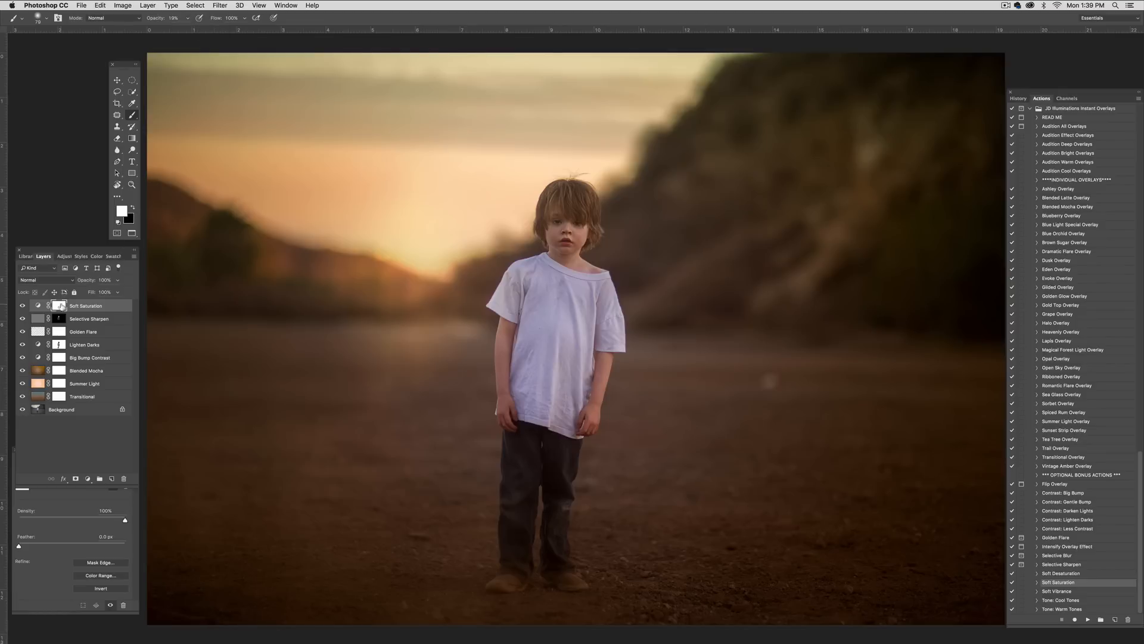
click(122, 211)
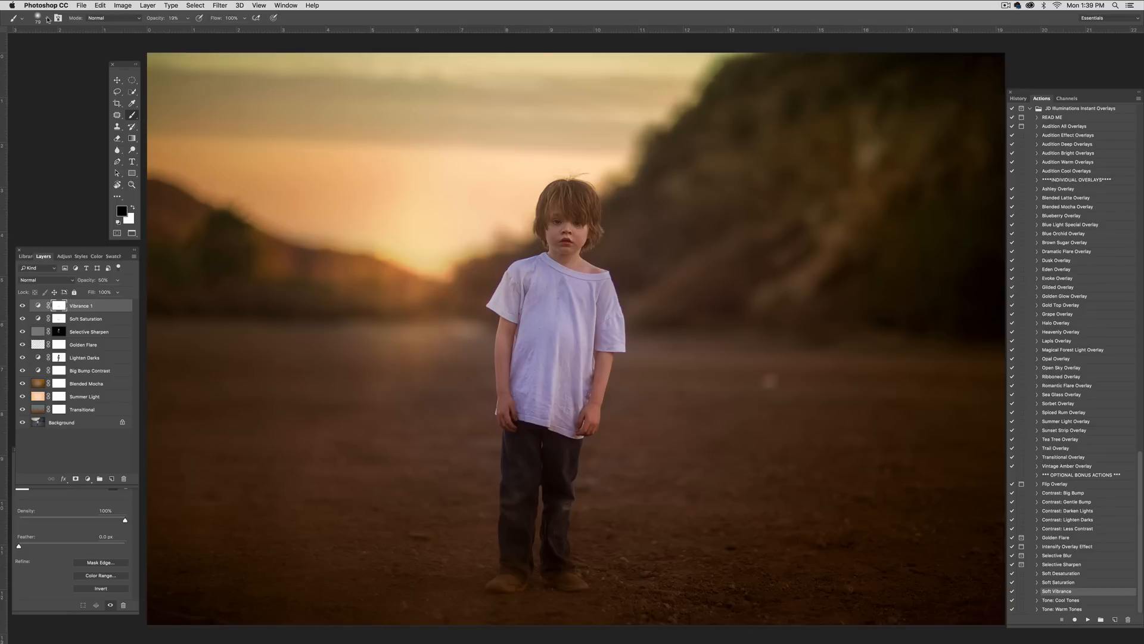
Step: Add the Soft Vibrance layer at 60% opacity with its mask painted white over the boy
click(37, 18)
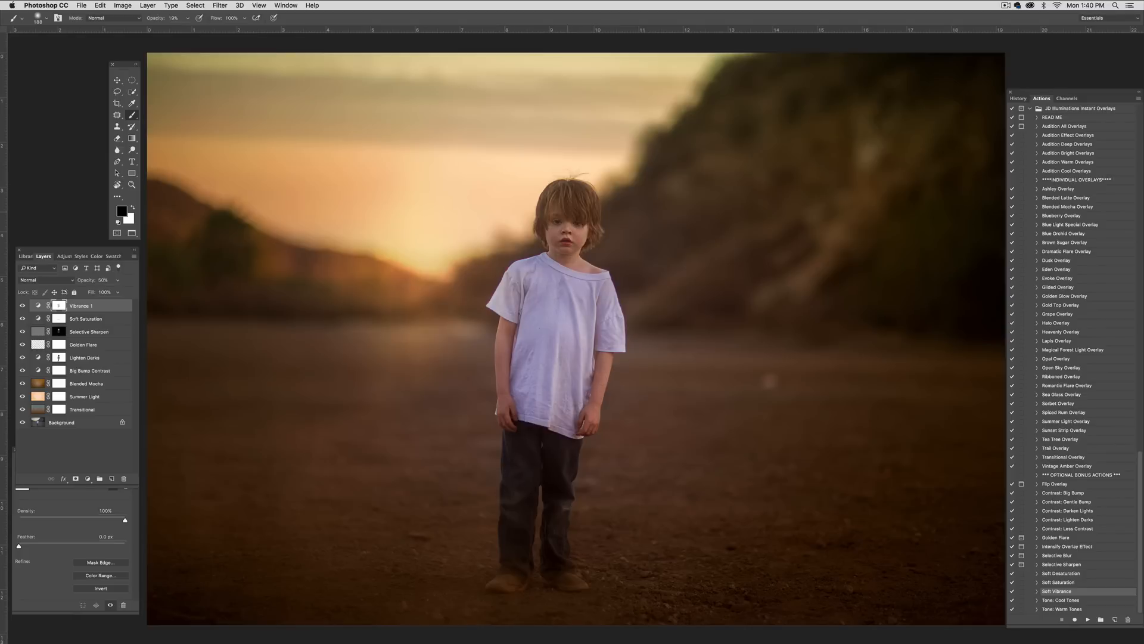
mouse_move(569, 279)
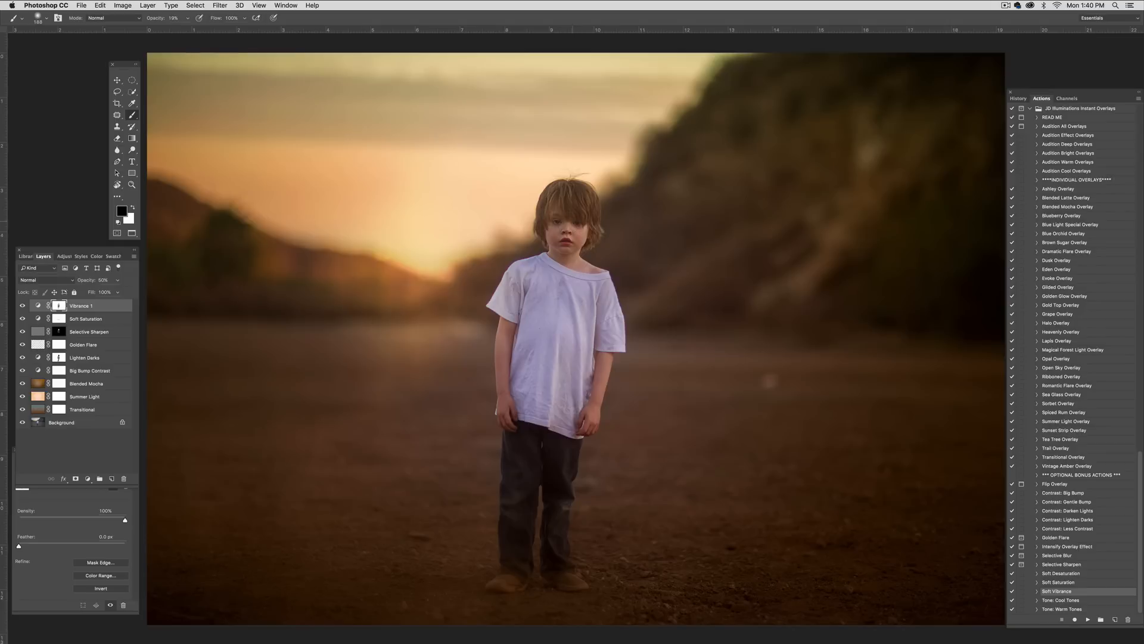
mouse_move(558, 323)
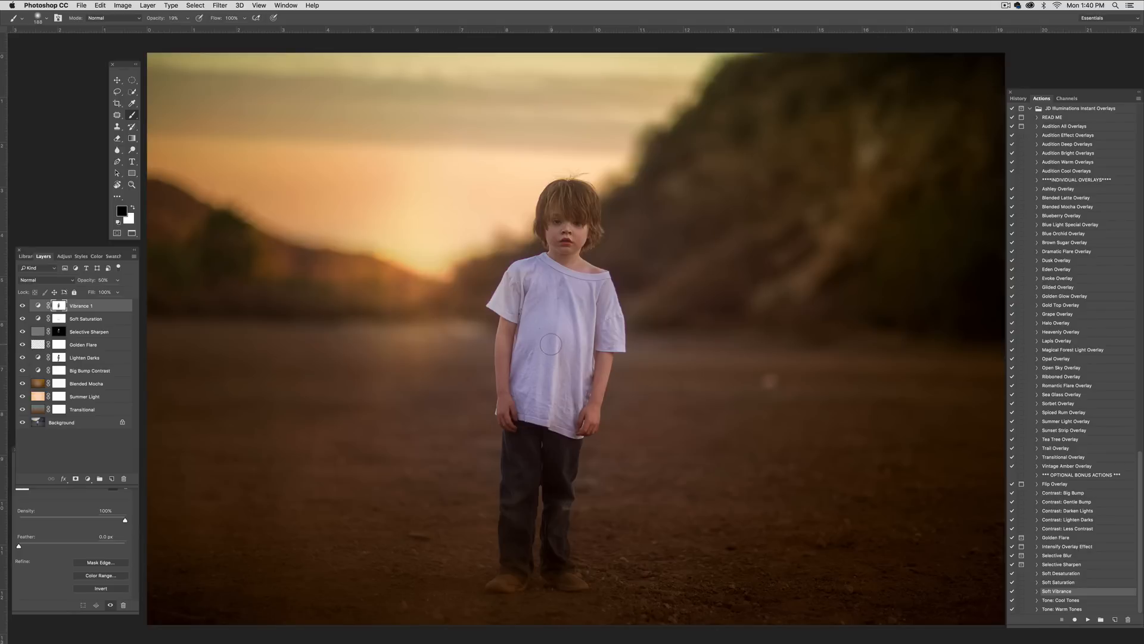
mouse_move(541, 342)
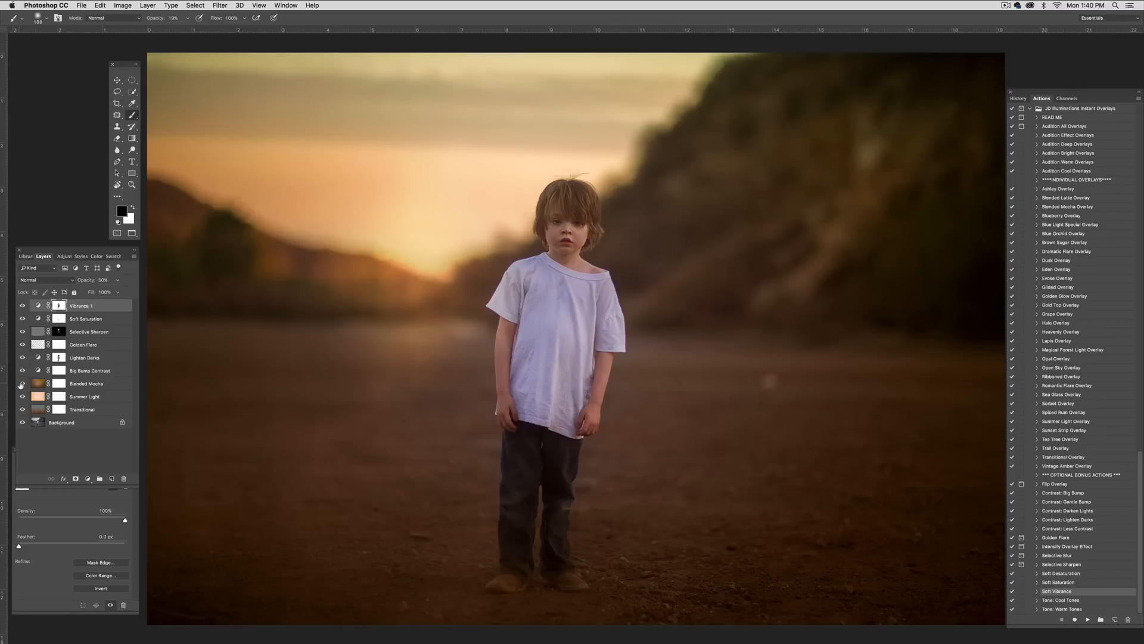
mouse_move(21, 383)
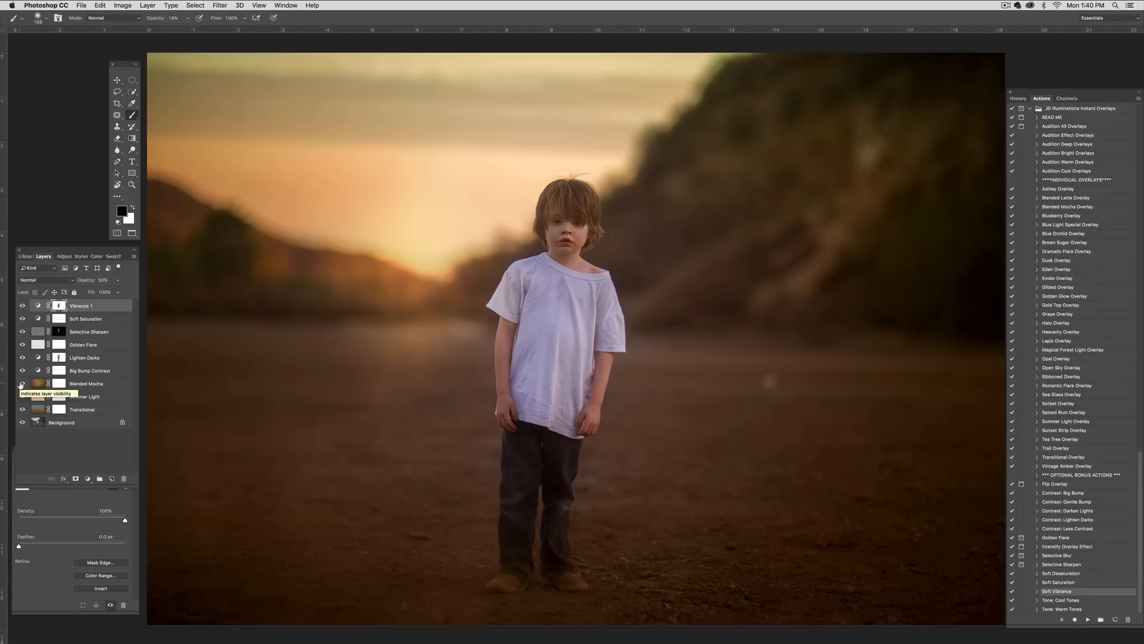